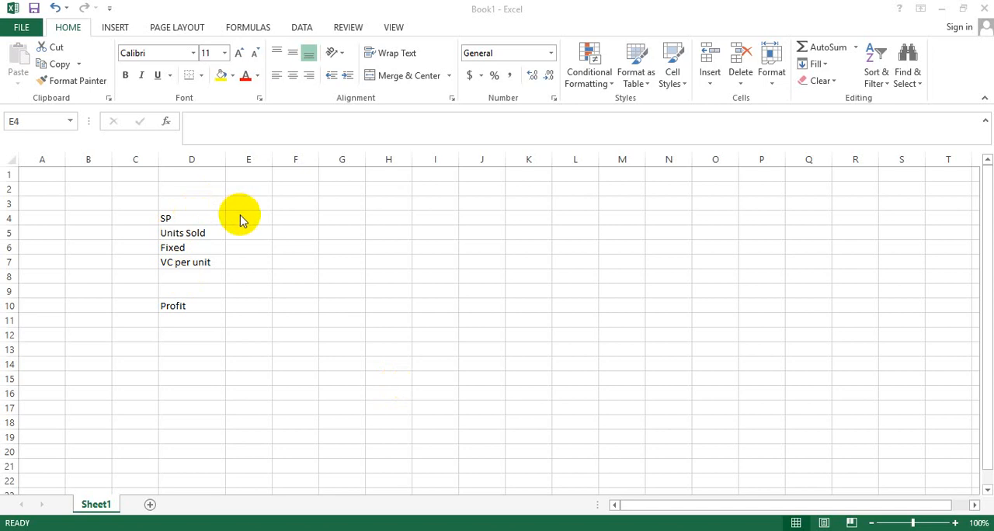
mouse_move(243, 225)
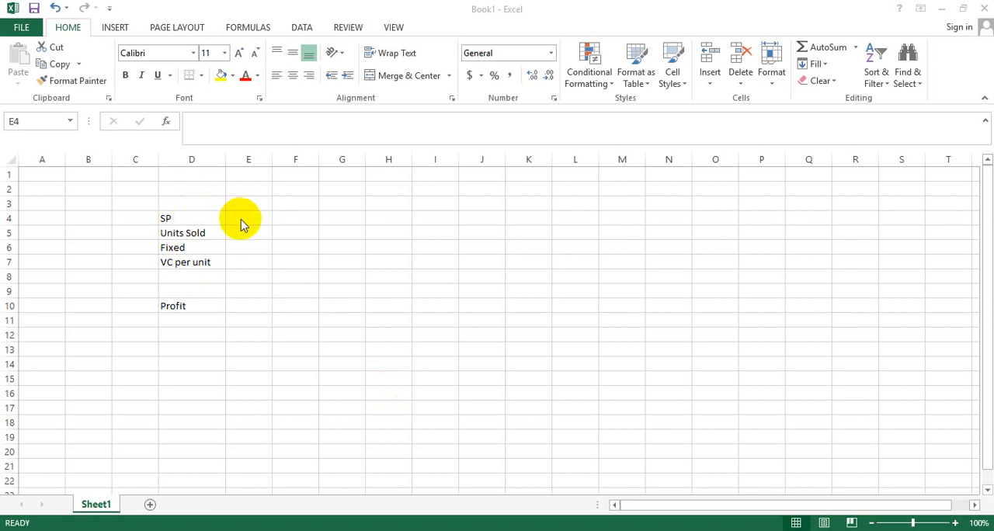
mouse_move(317, 240)
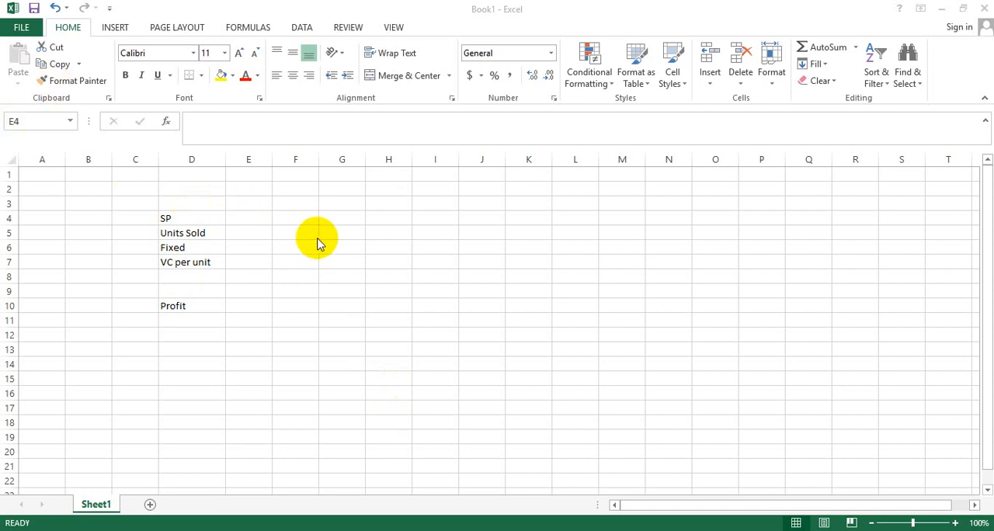
- Enter 20 as the SP value in E4 and return to that cell
click(248, 218)
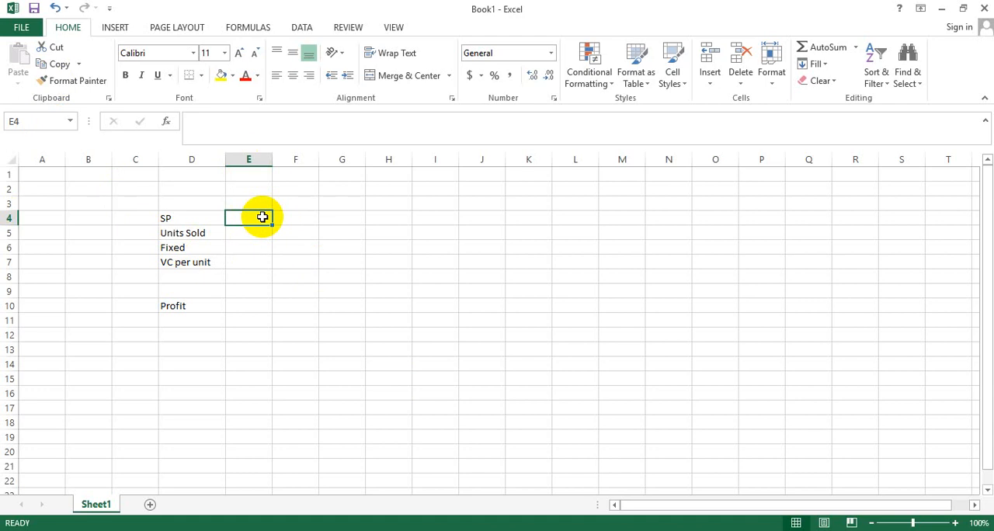
mouse_move(199, 224)
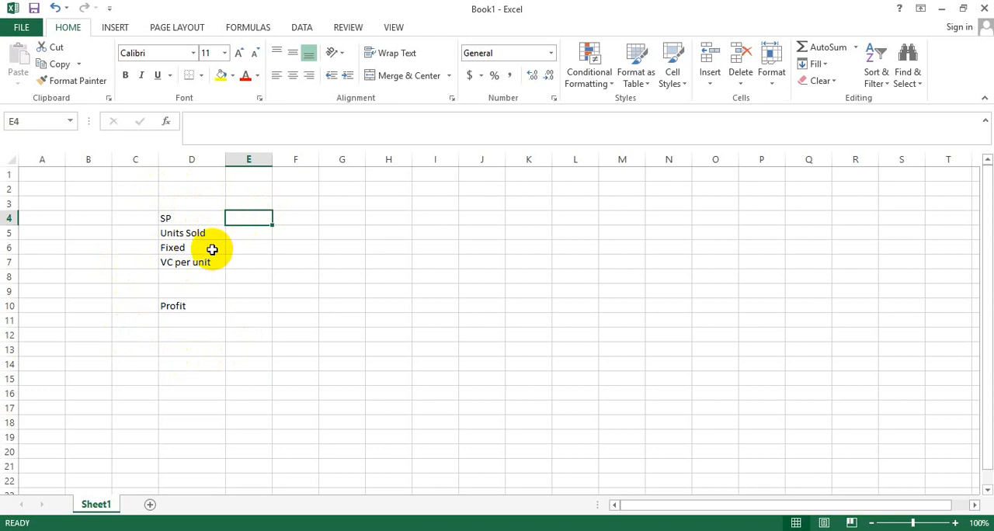
mouse_move(208, 261)
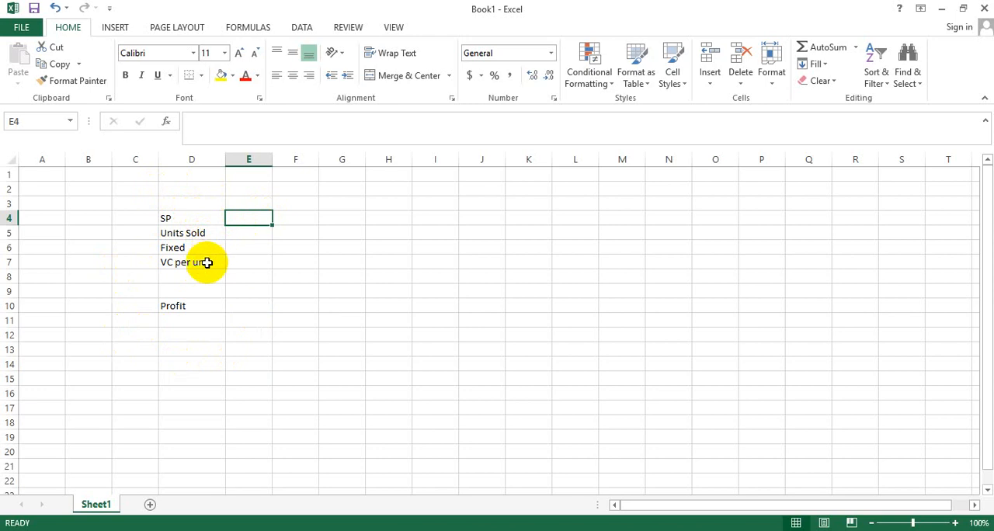
click(249, 305)
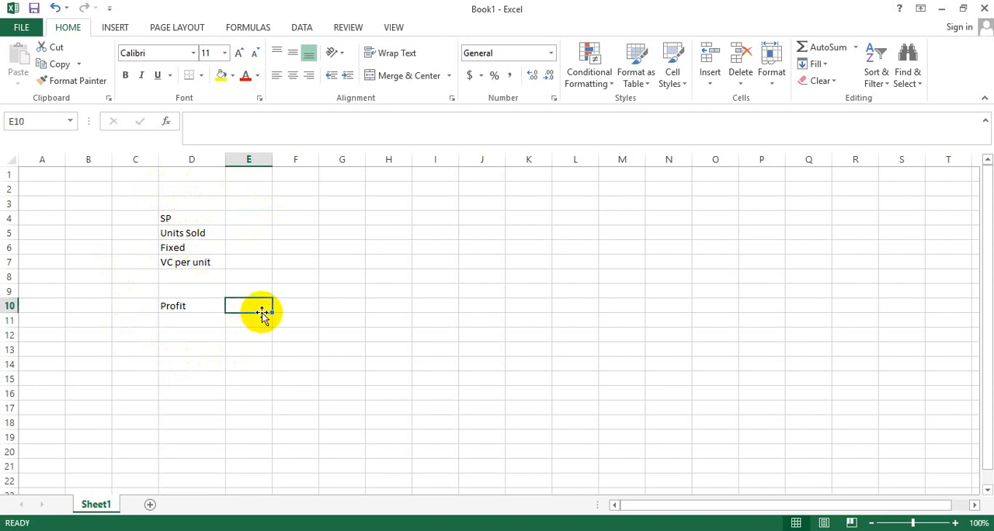
mouse_move(265, 250)
text(2)
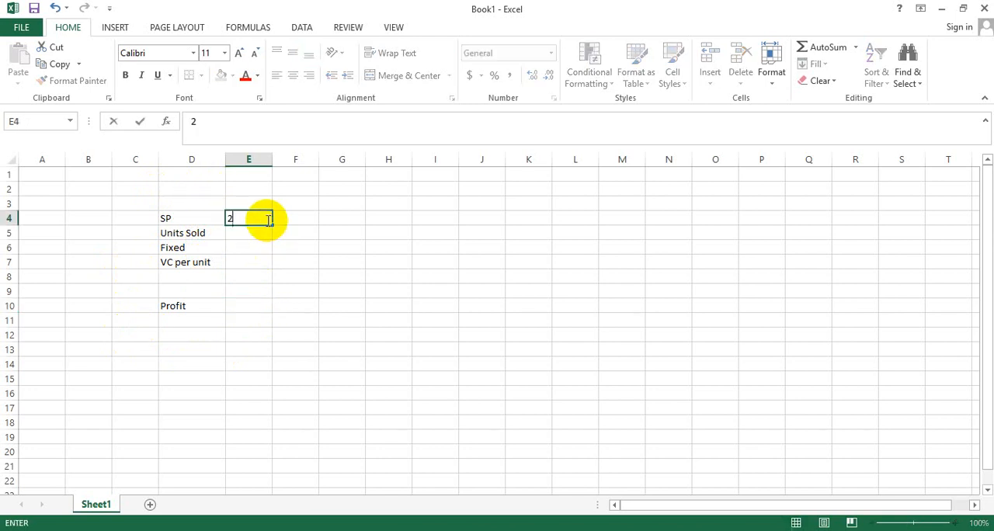
text(0)
key(Return)
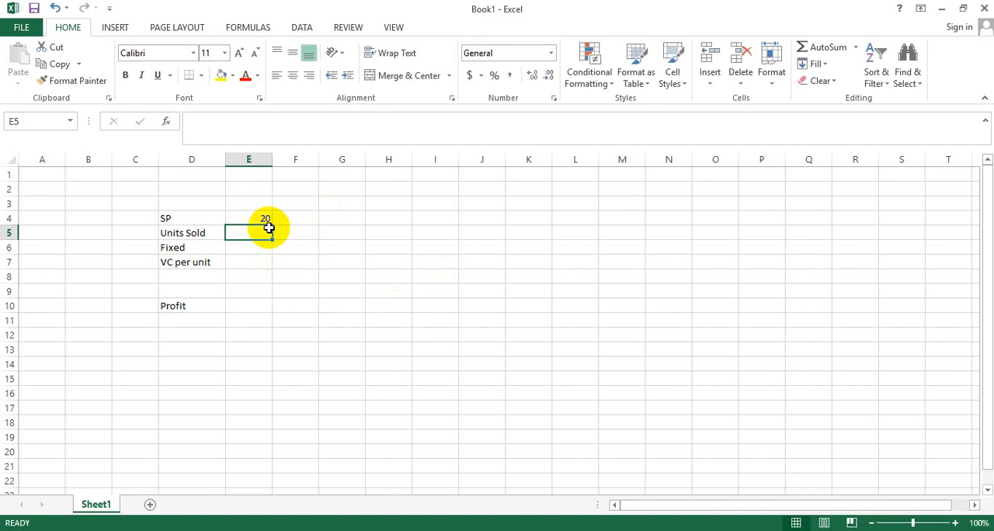
click(248, 217)
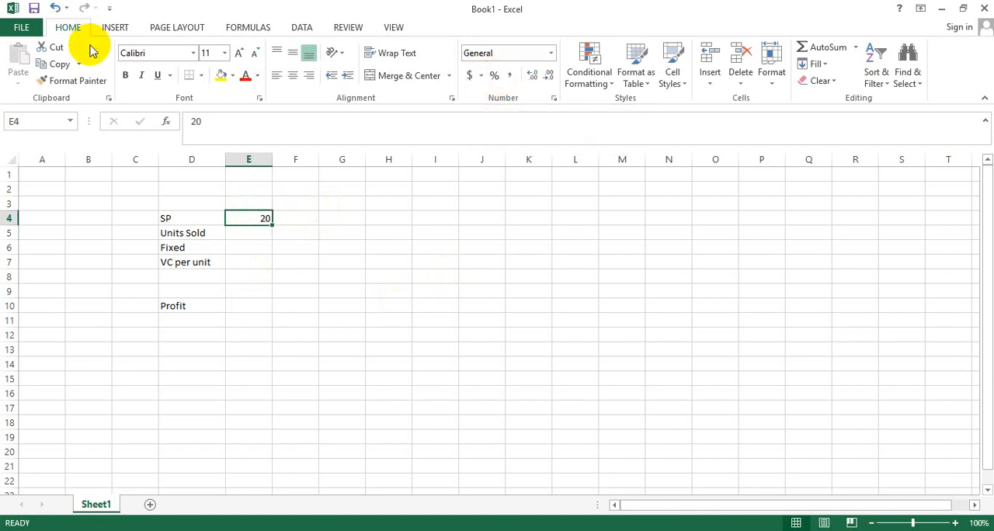
mouse_move(463, 115)
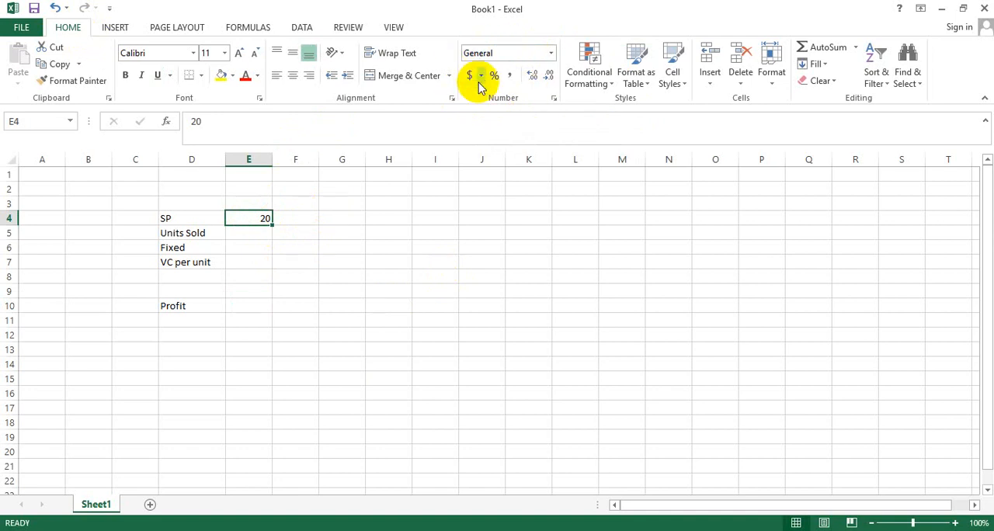
- Bring up the accounting currency format choices for the SP cell
click(475, 74)
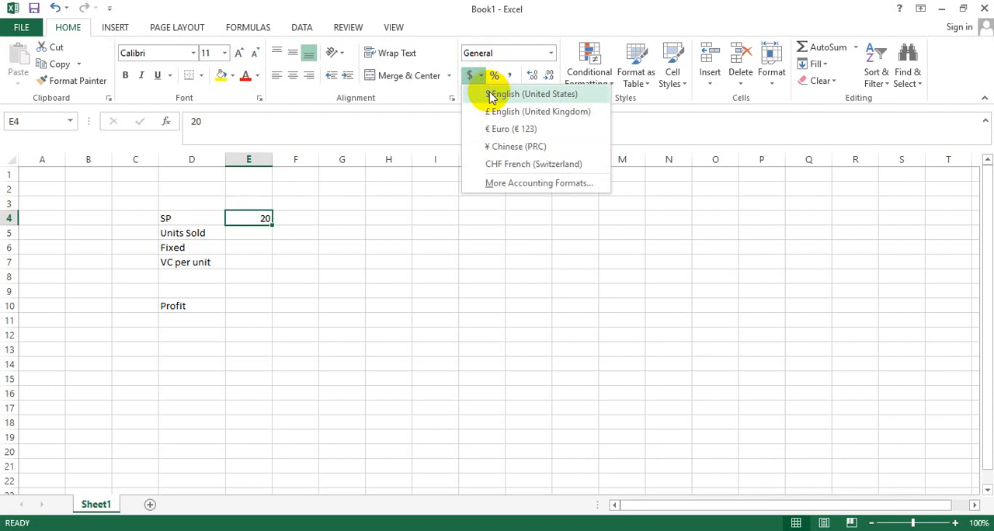
mouse_move(491, 147)
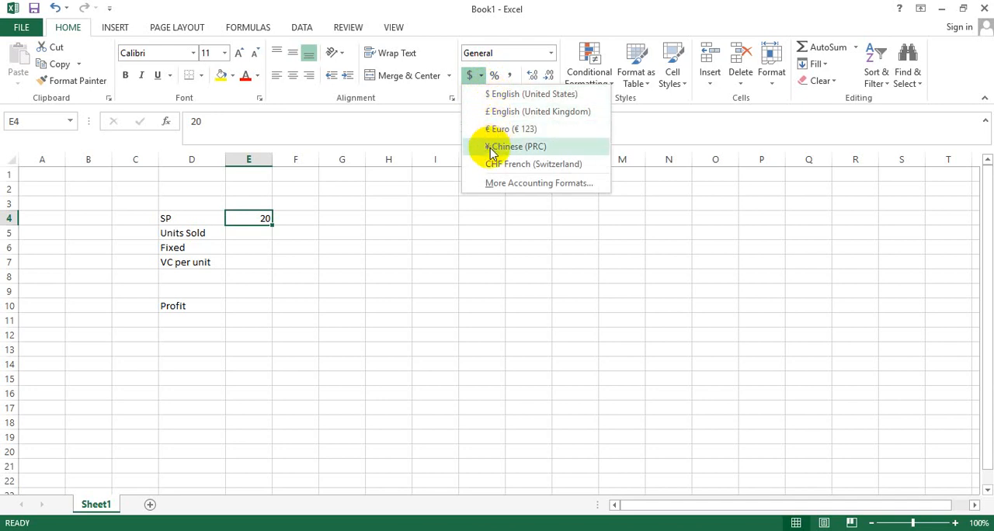
mouse_move(503, 183)
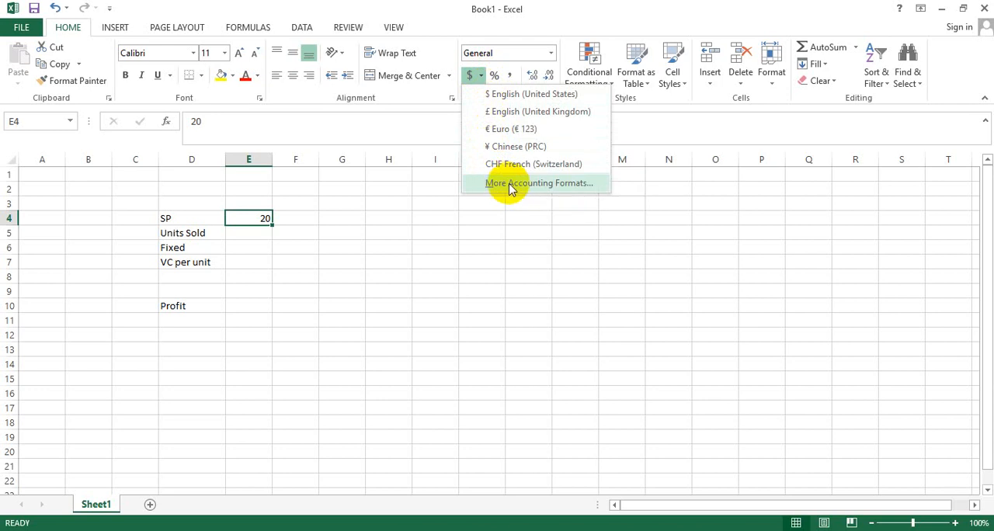
- Format E4 with the ₹ English (India) accounting symbol so SP shows ₹ 20.00
click(540, 183)
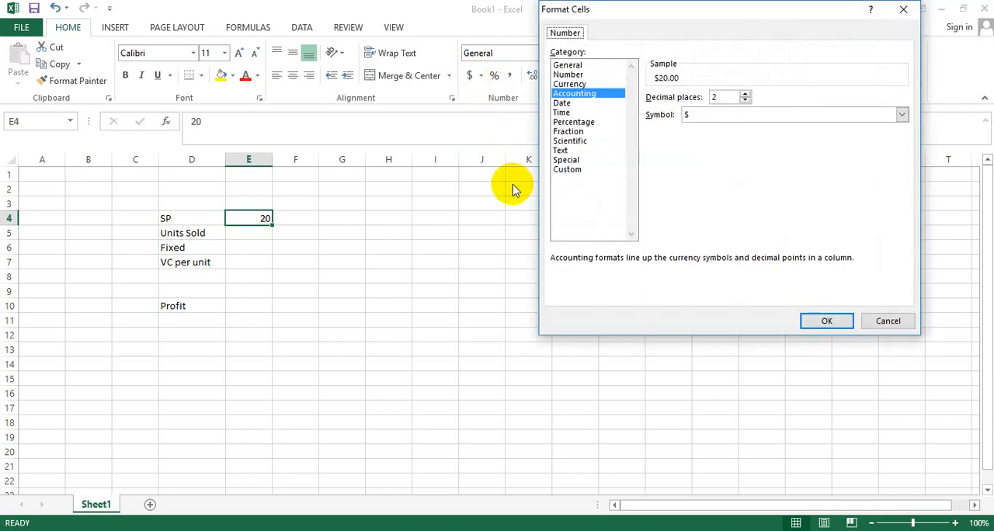
mouse_move(714, 187)
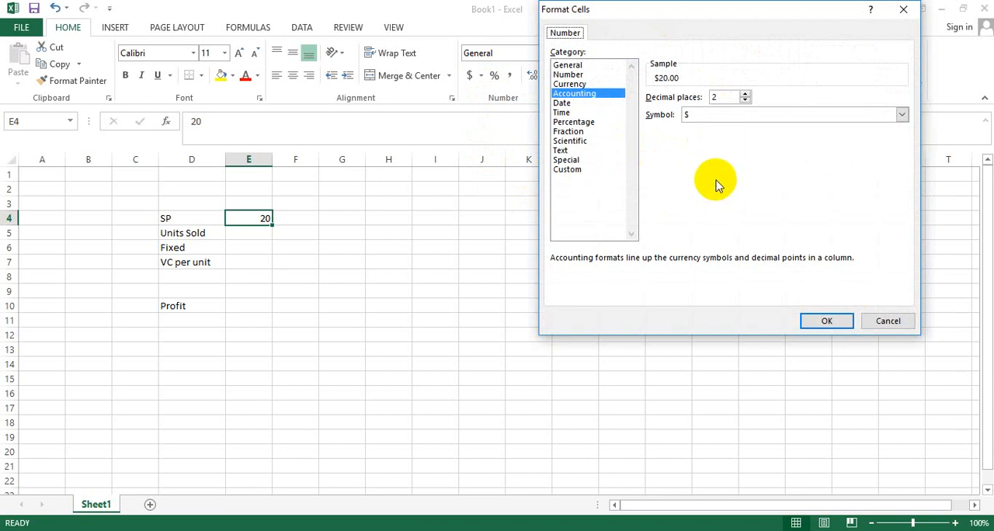
mouse_move(902, 115)
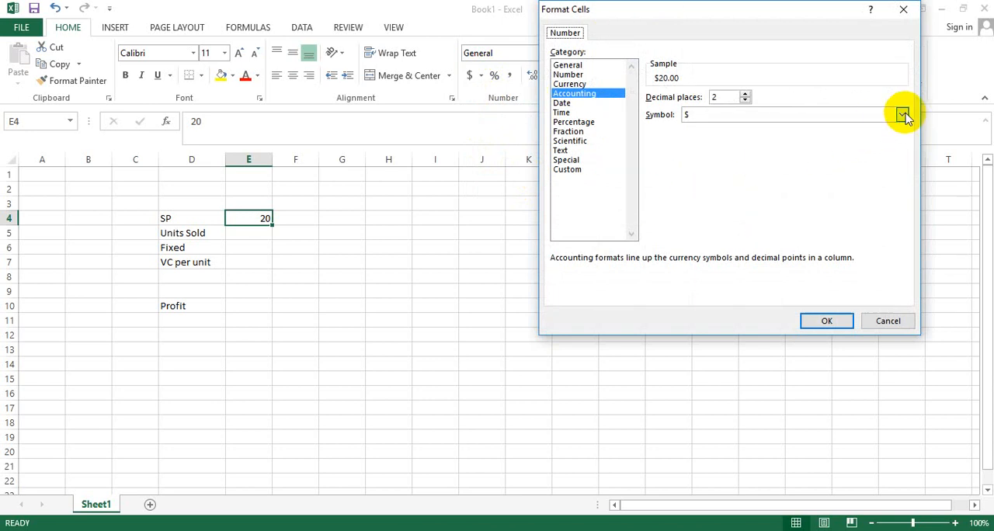
click(902, 115)
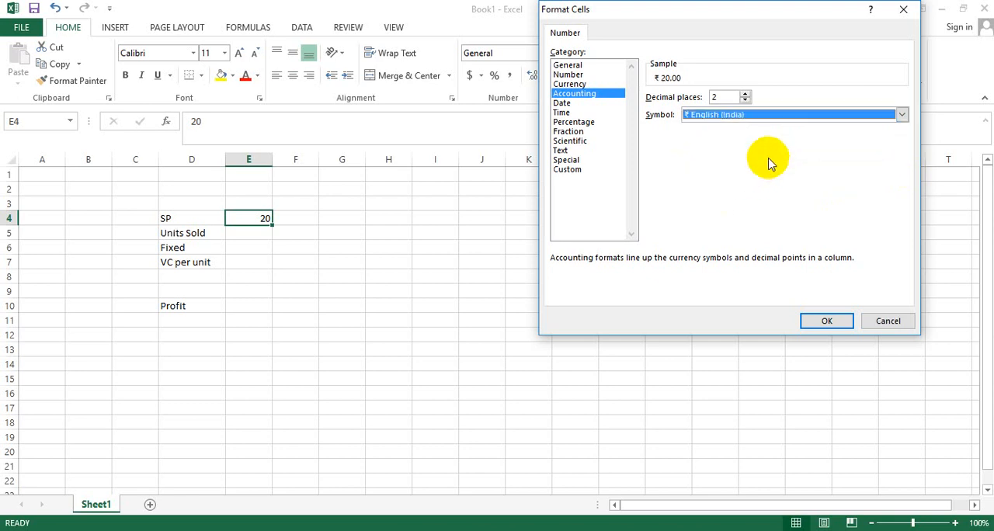
click(826, 320)
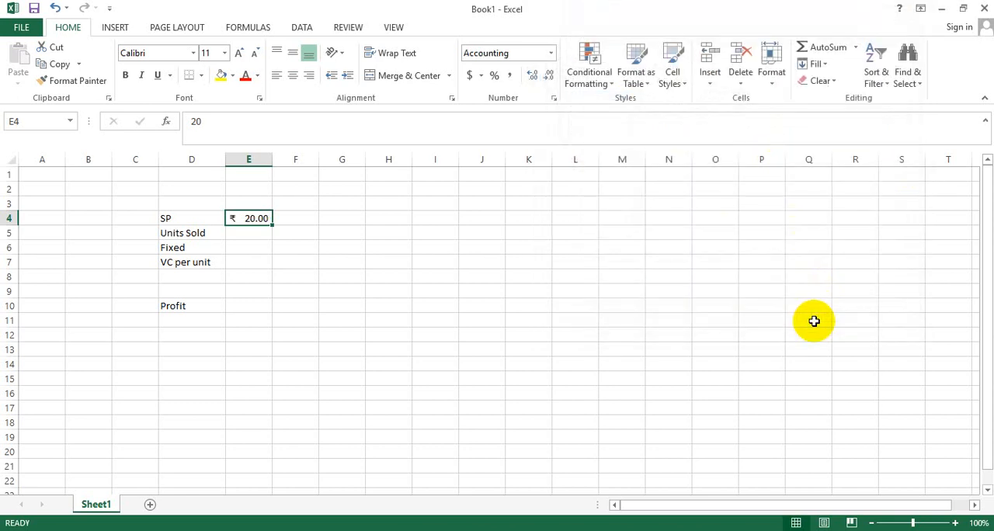
mouse_move(247, 231)
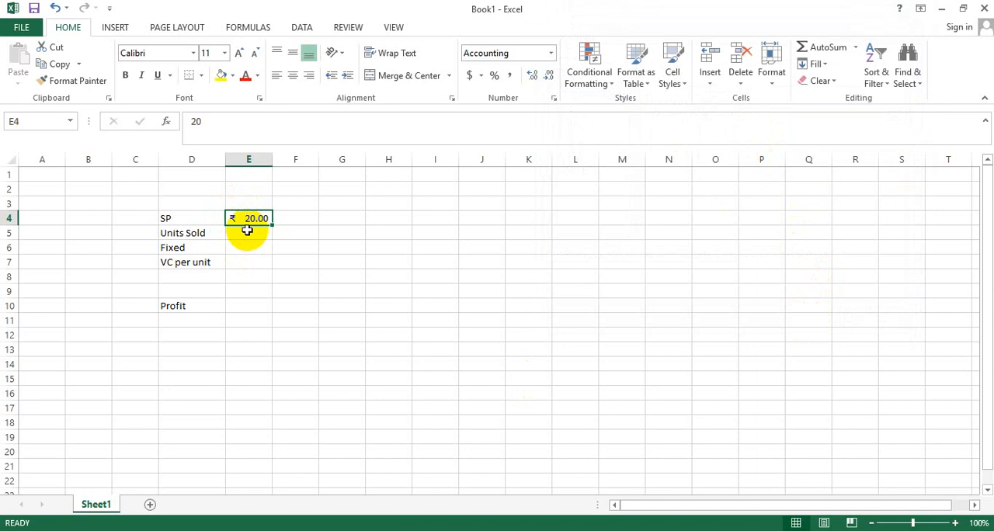
- Enter 20000 for Units Sold in E5 and 50000 for Fixed in E6
click(248, 233)
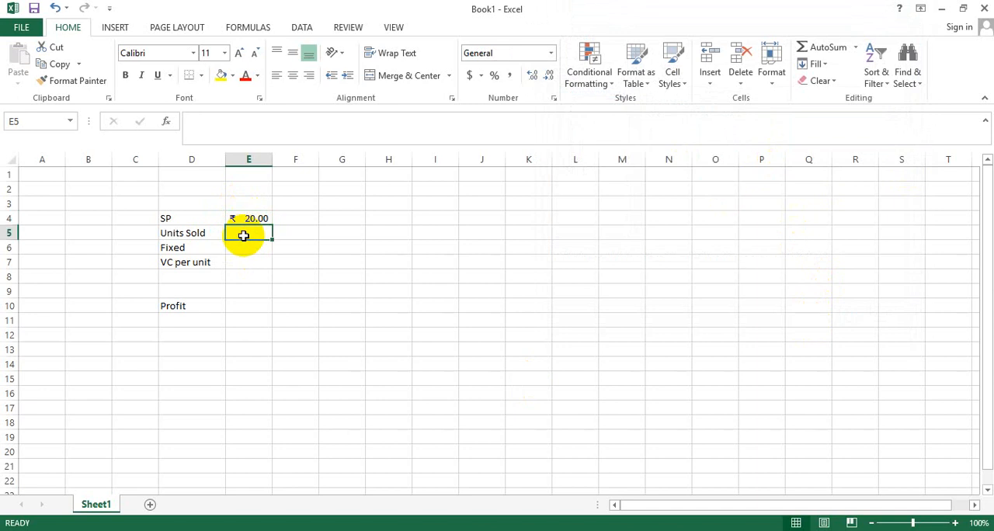
mouse_move(662, 270)
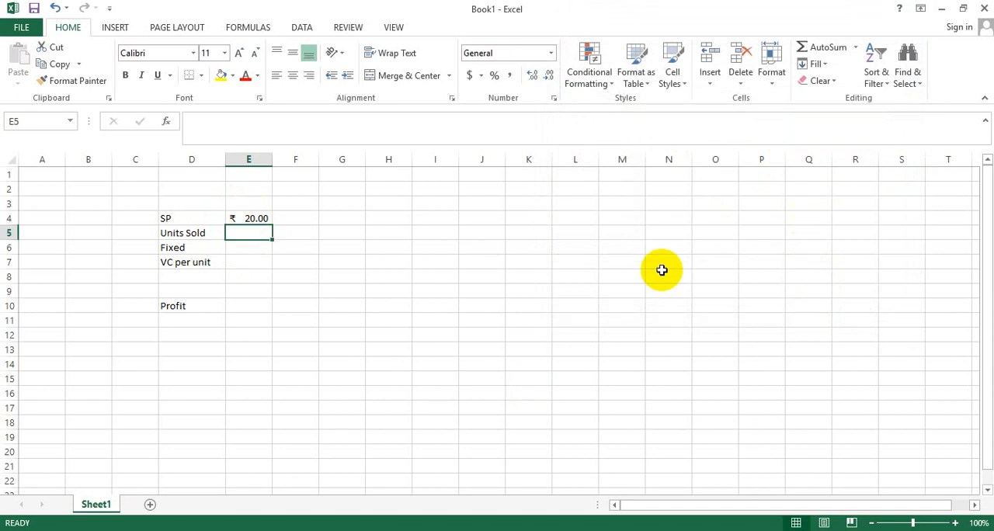
text(20000)
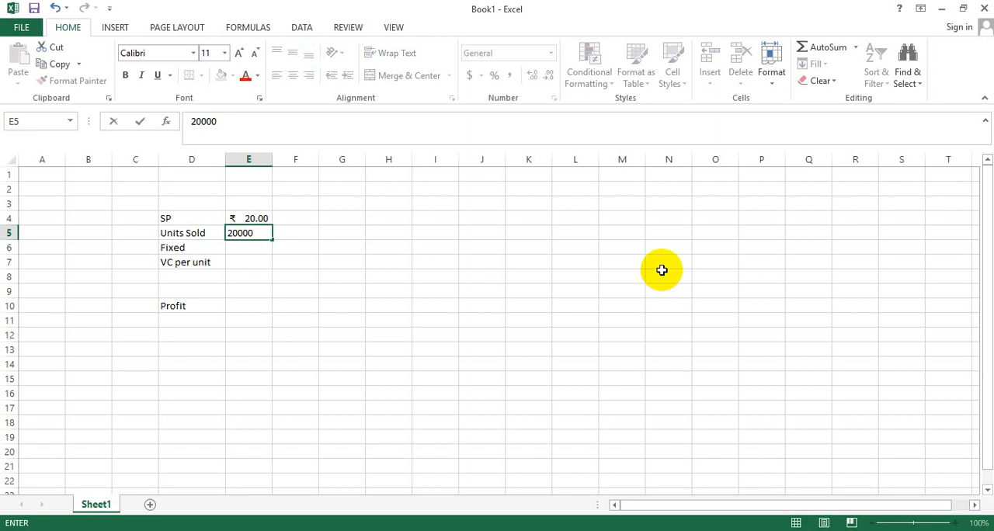
key(Return)
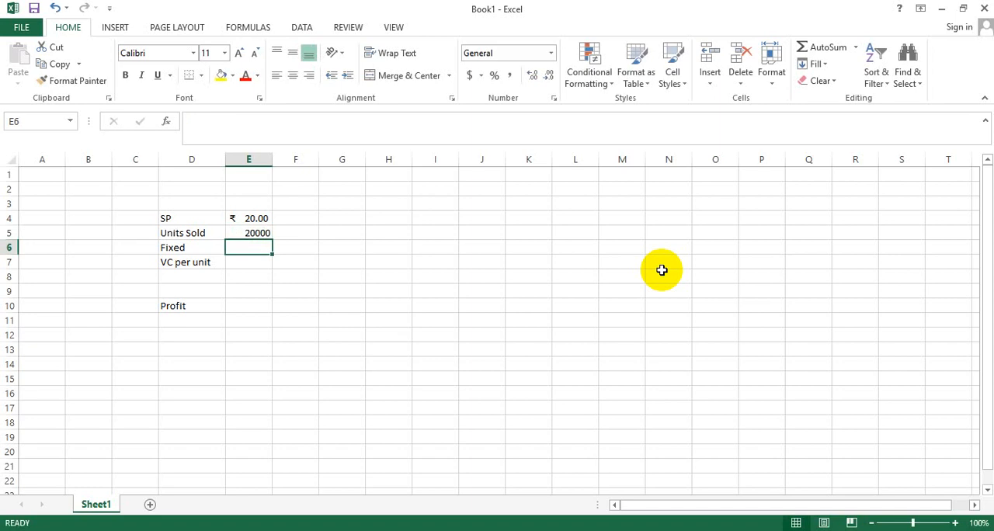
text(50000)
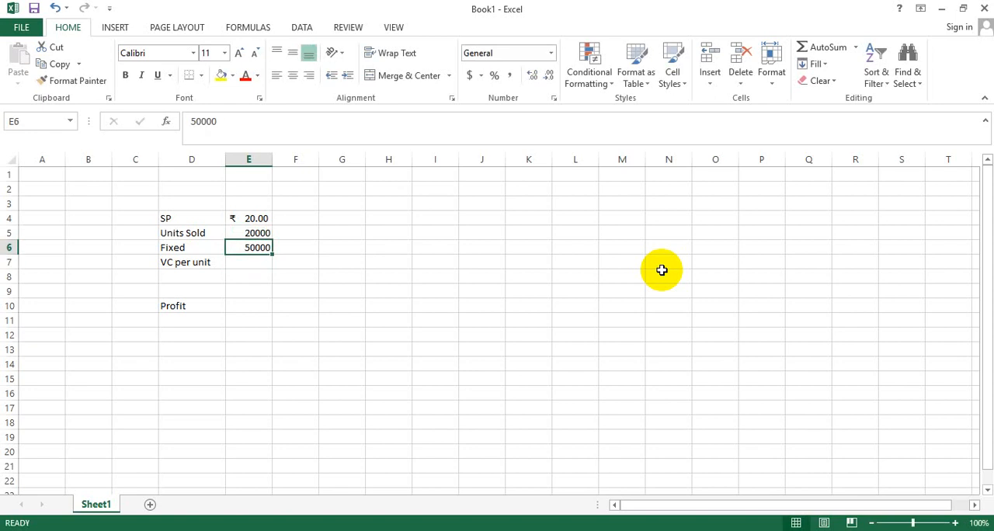
mouse_move(248, 247)
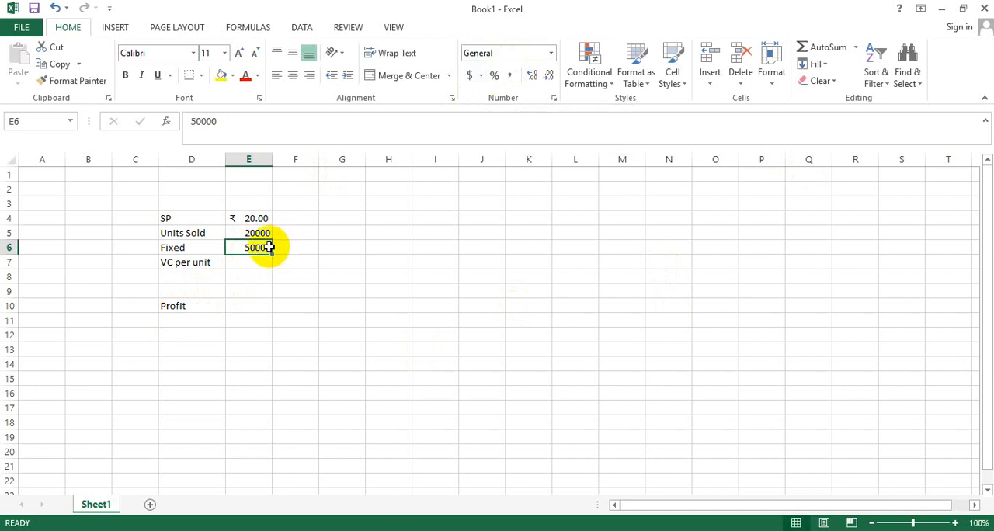
- Copy E4's rupee accounting format onto the Fixed value E6 and widen column E
click(249, 218)
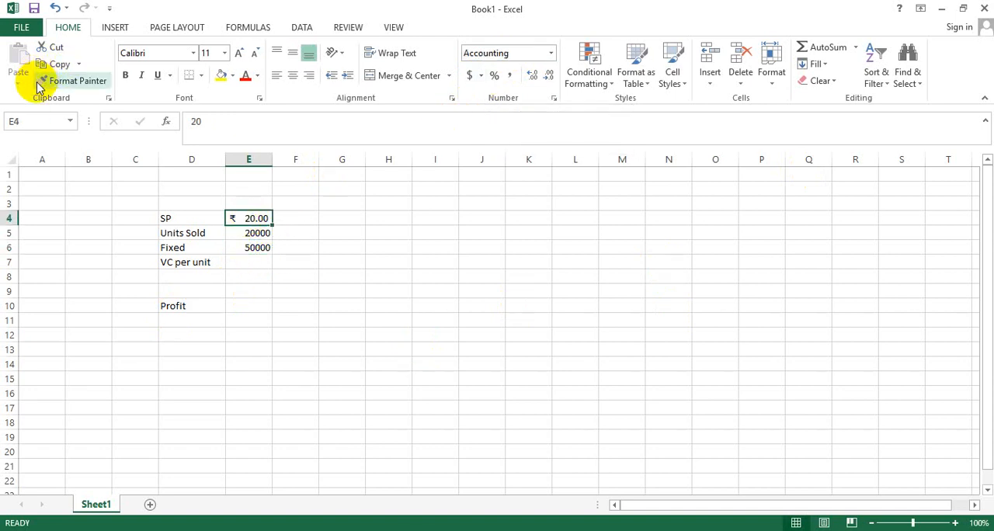
mouse_move(77, 80)
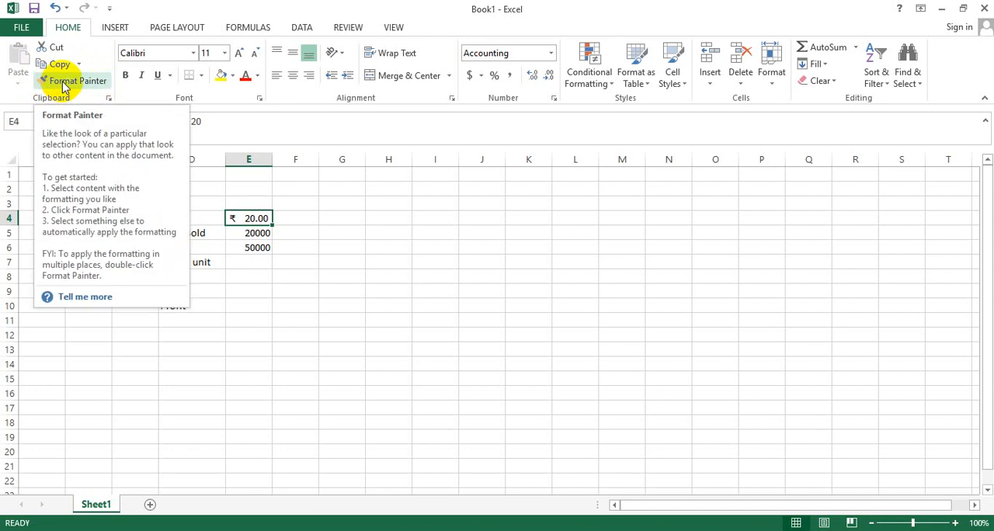
click(74, 81)
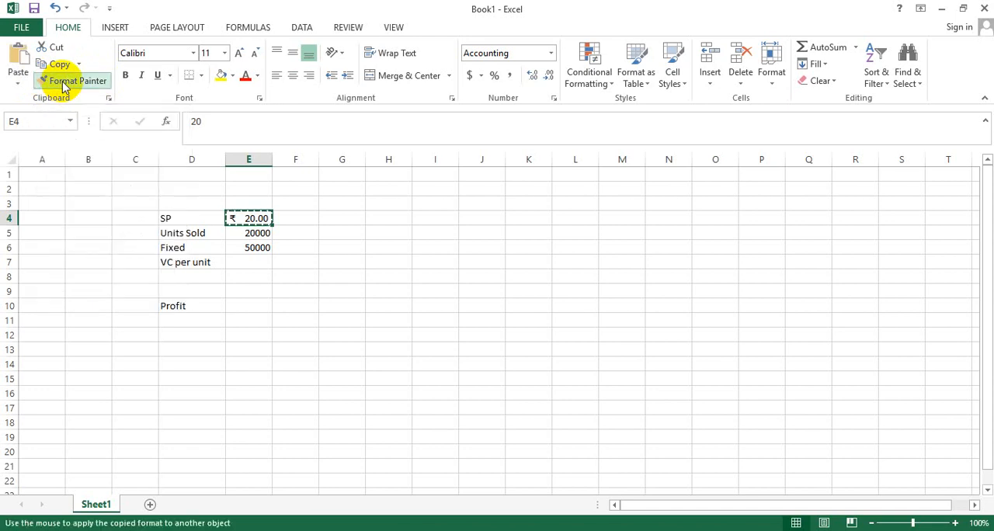
click(248, 247)
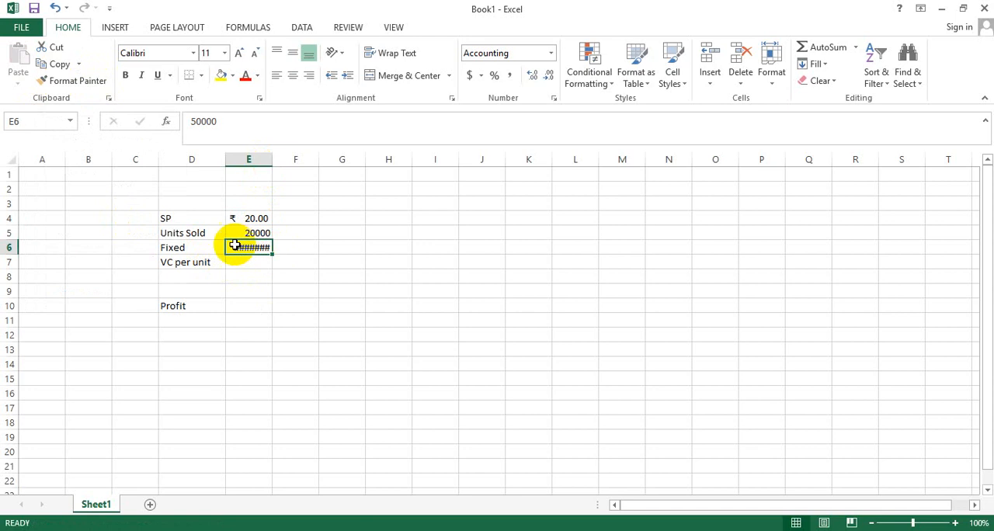
mouse_move(251, 254)
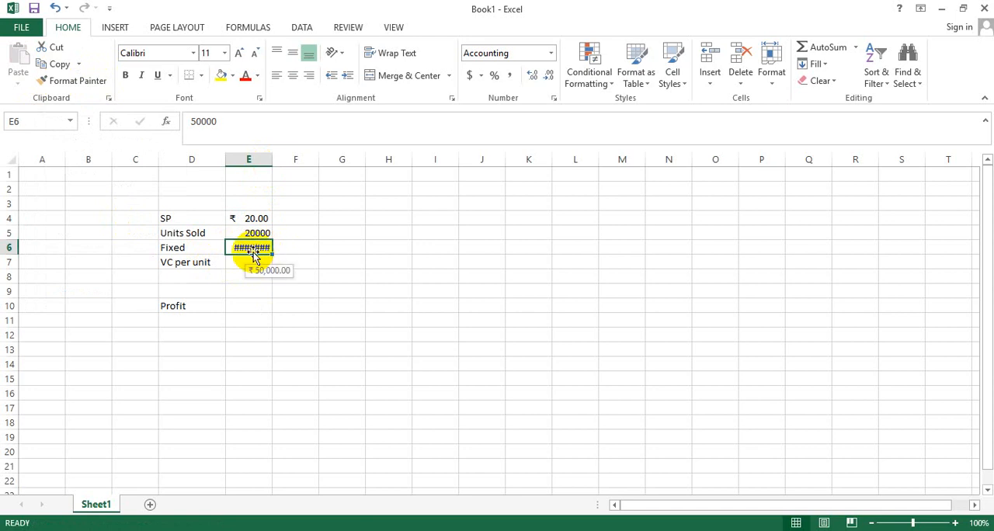
mouse_move(250, 246)
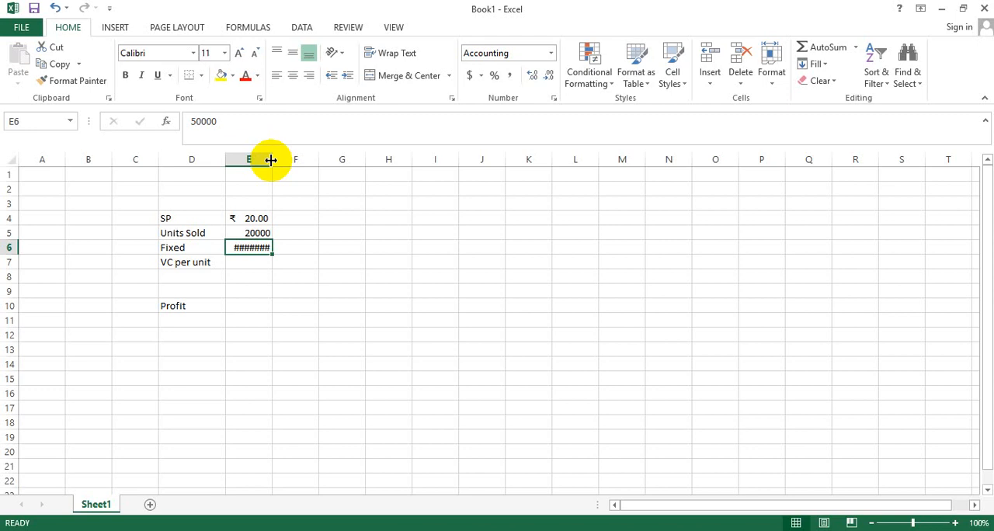
drag(272, 160, 286, 160)
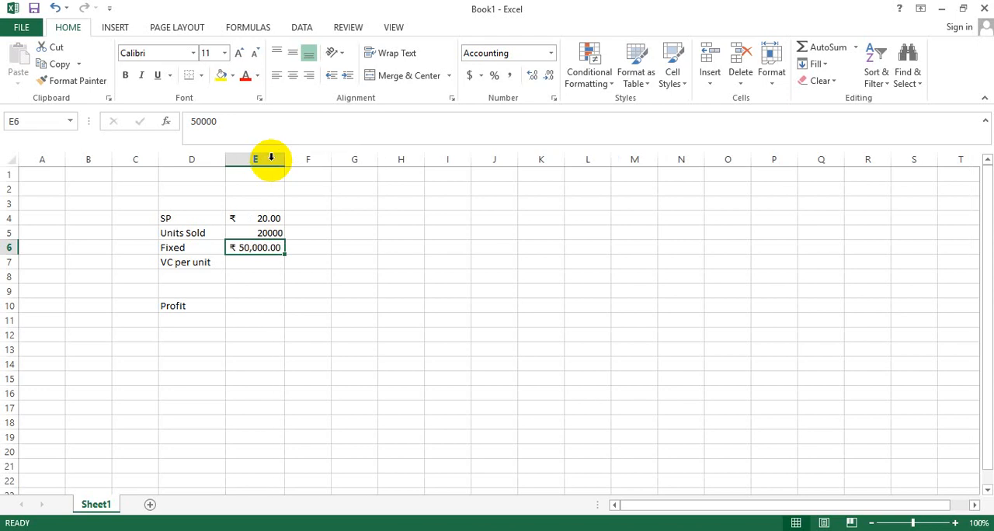
mouse_move(289, 257)
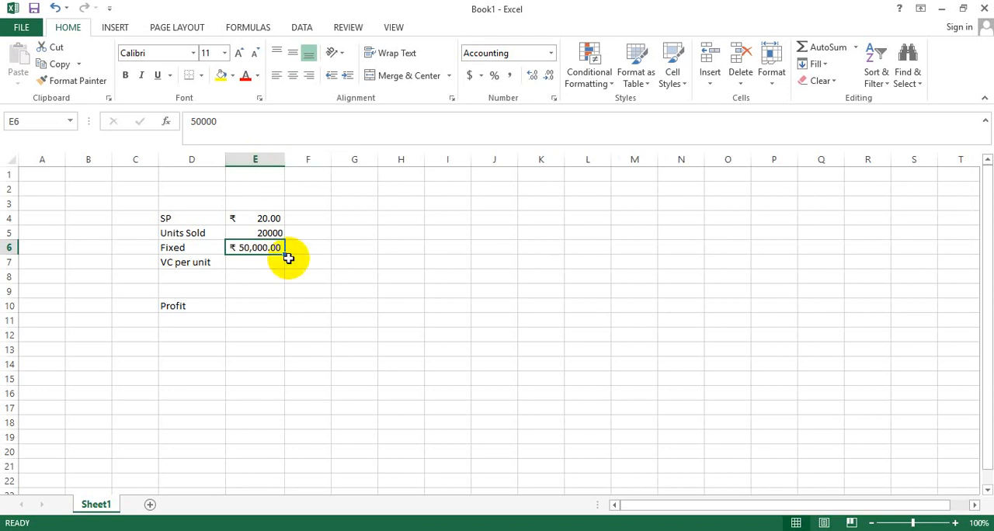
mouse_move(270, 262)
text(8)
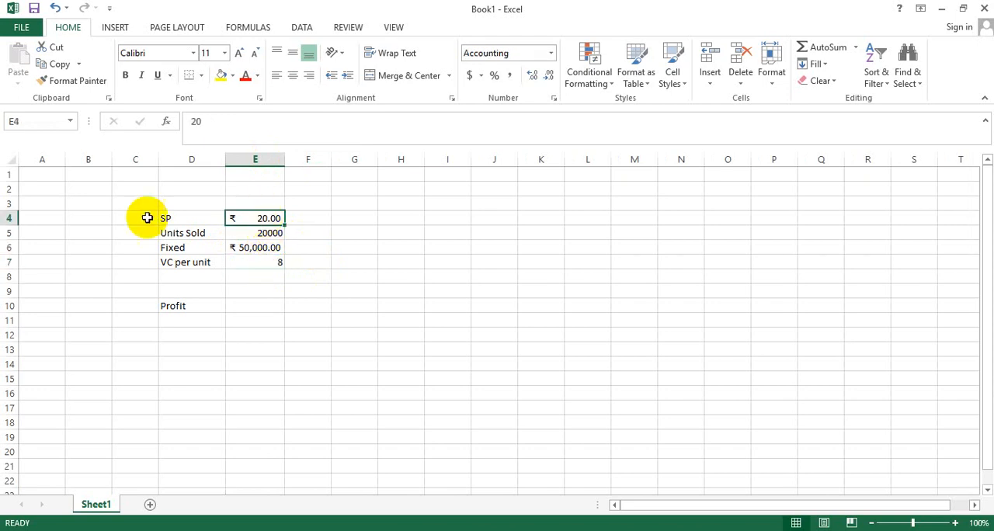
- Paint the rupee format onto VC per unit E7 so it reads ₹ 8.00, then select E10
click(77, 81)
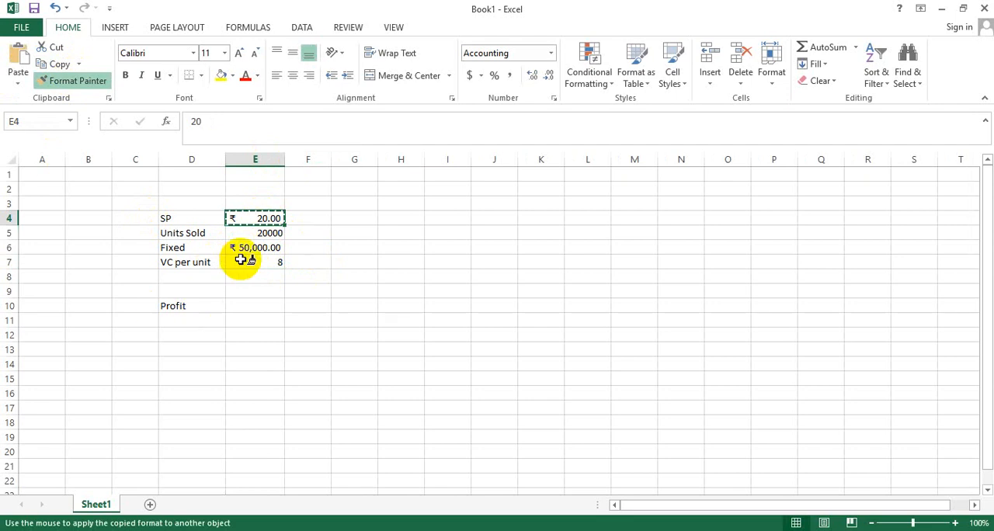
click(254, 260)
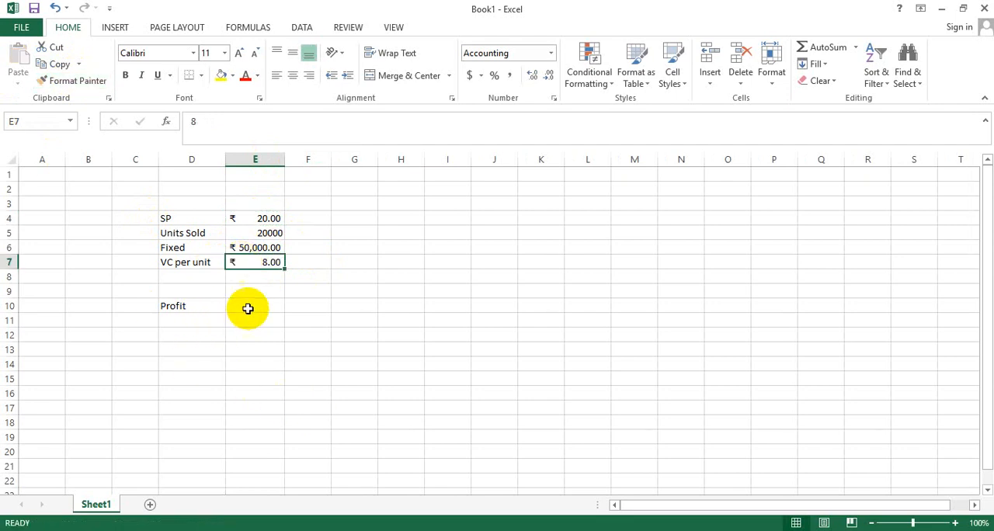
click(254, 304)
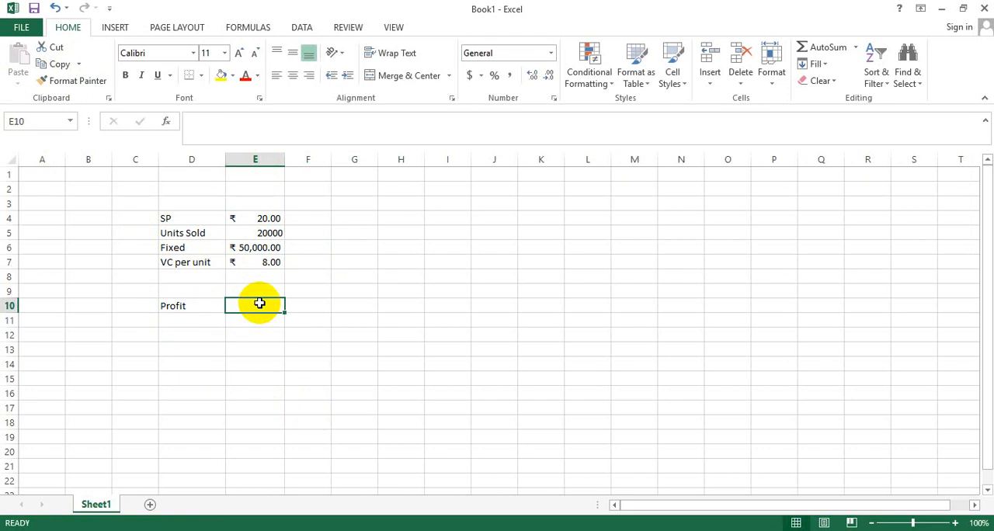
- Enter the Profit formula =(E4-E7)*E5-E6 in E10, giving ₹ 190,000.00
text(=)
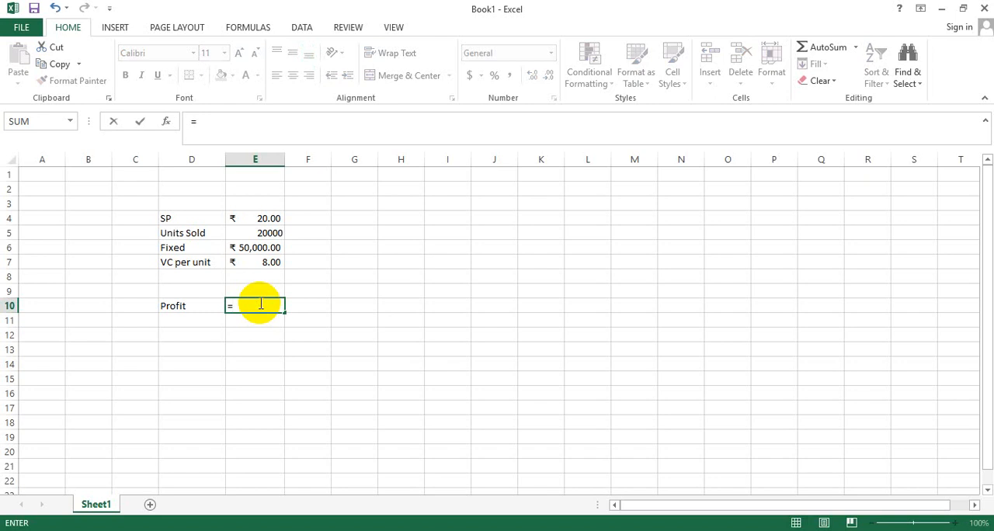
mouse_move(251, 217)
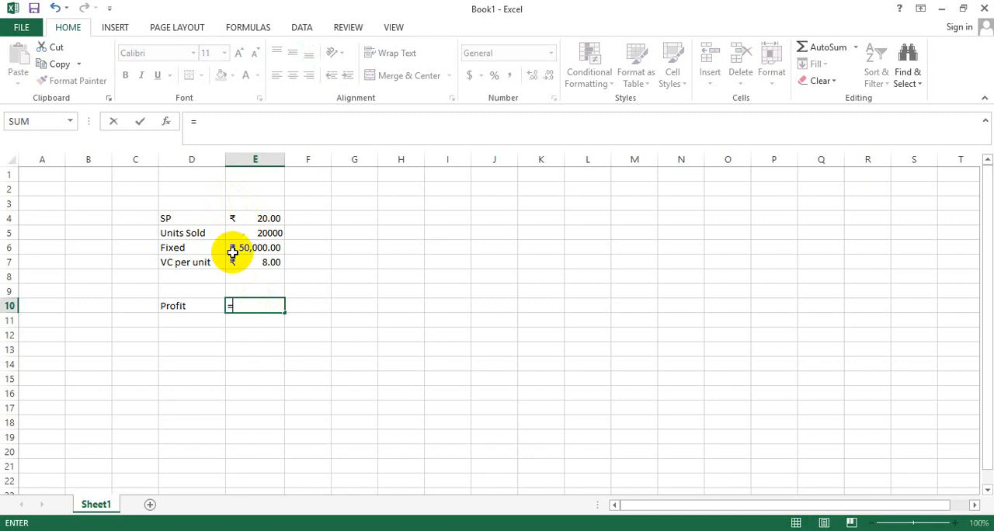
mouse_move(251, 261)
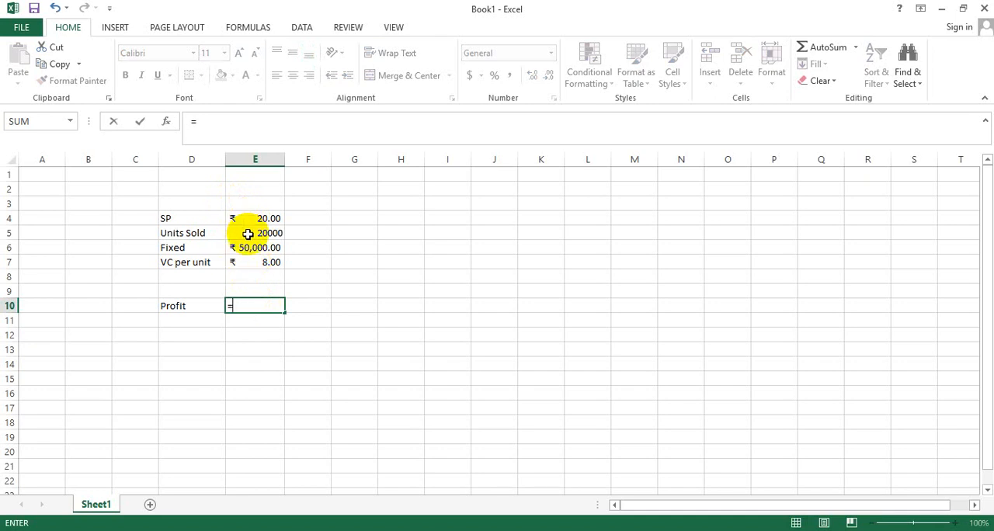
mouse_move(298, 293)
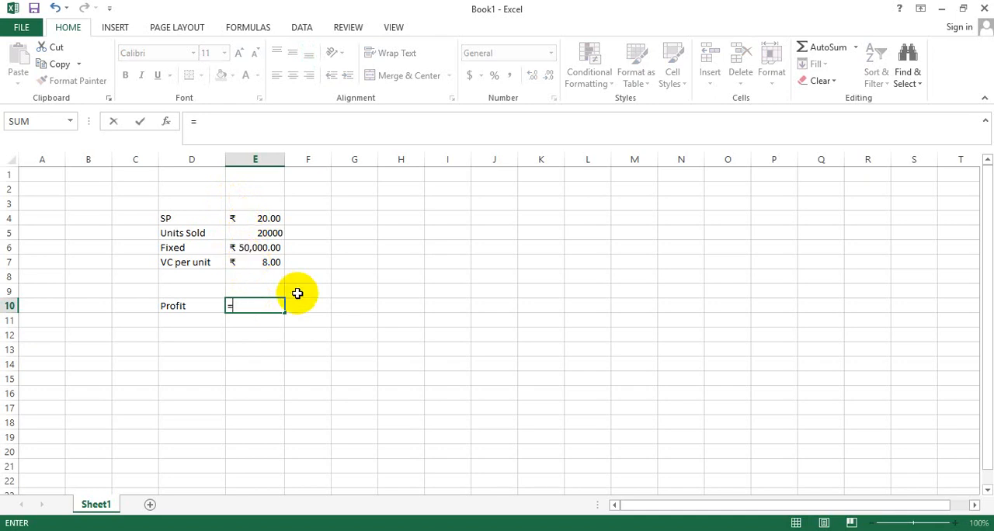
click(254, 261)
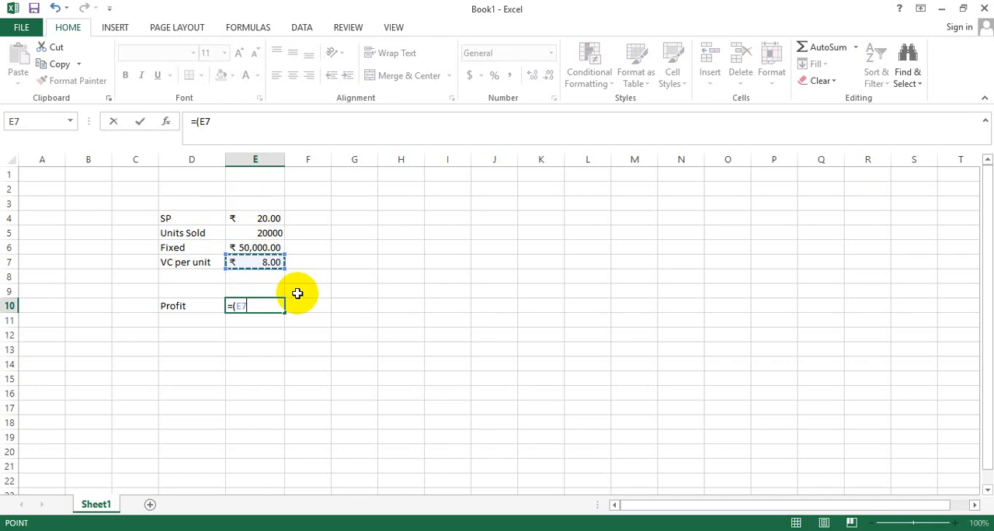
click(255, 217)
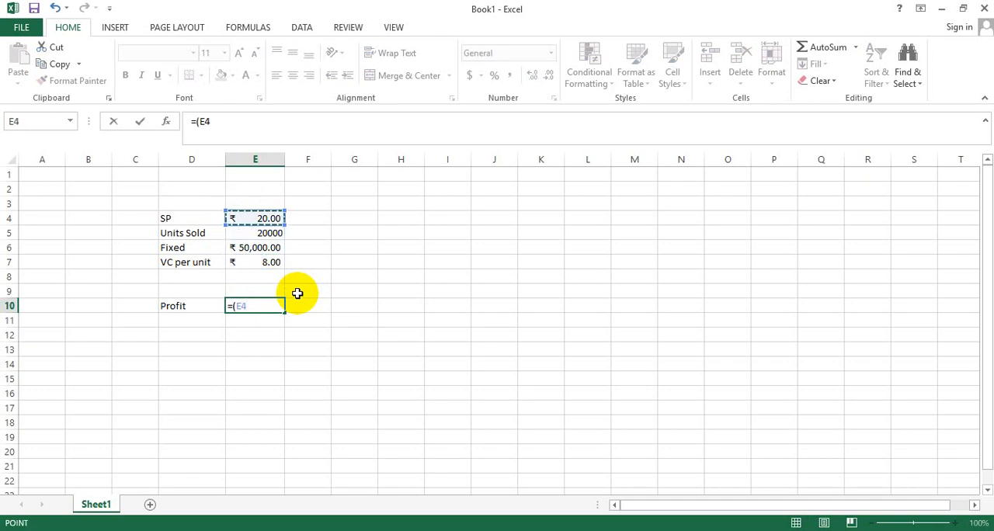
click(255, 261)
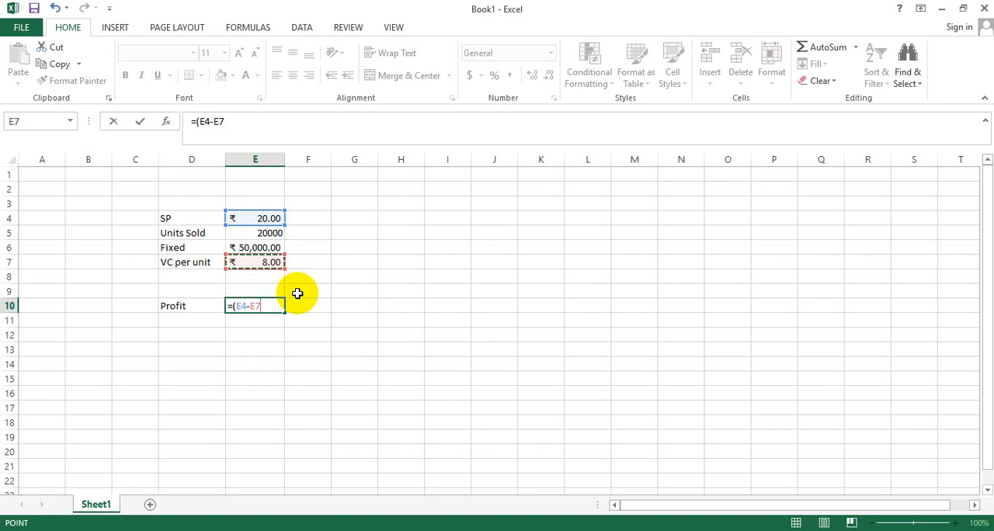
text())
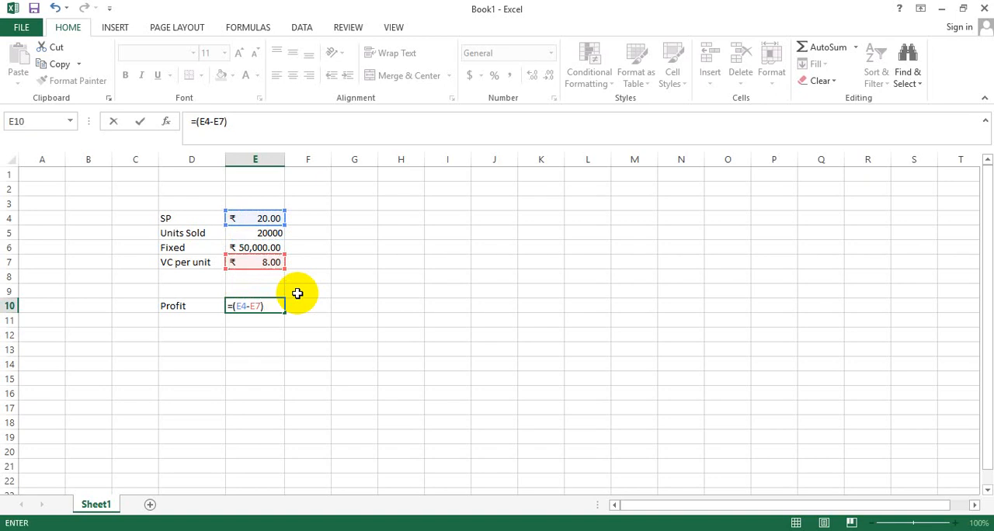
mouse_move(242, 313)
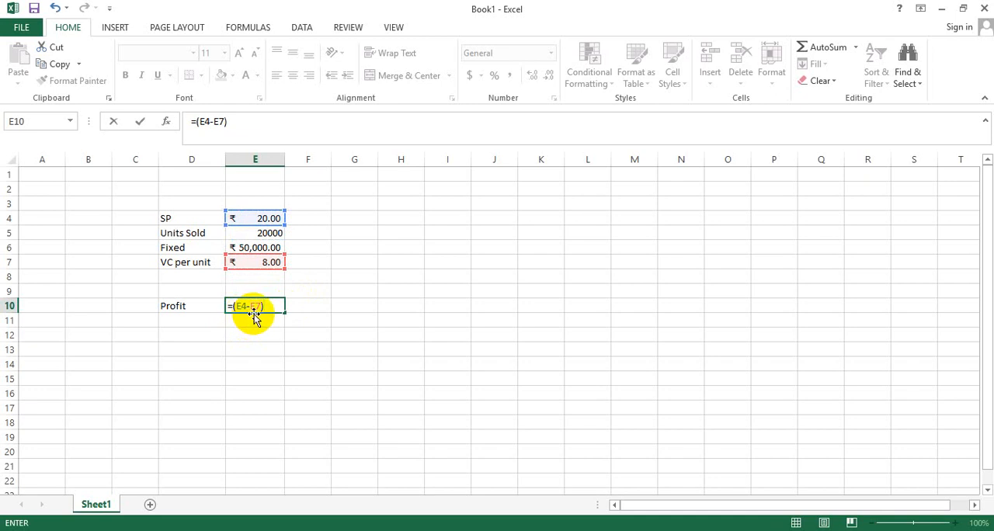
text(*)
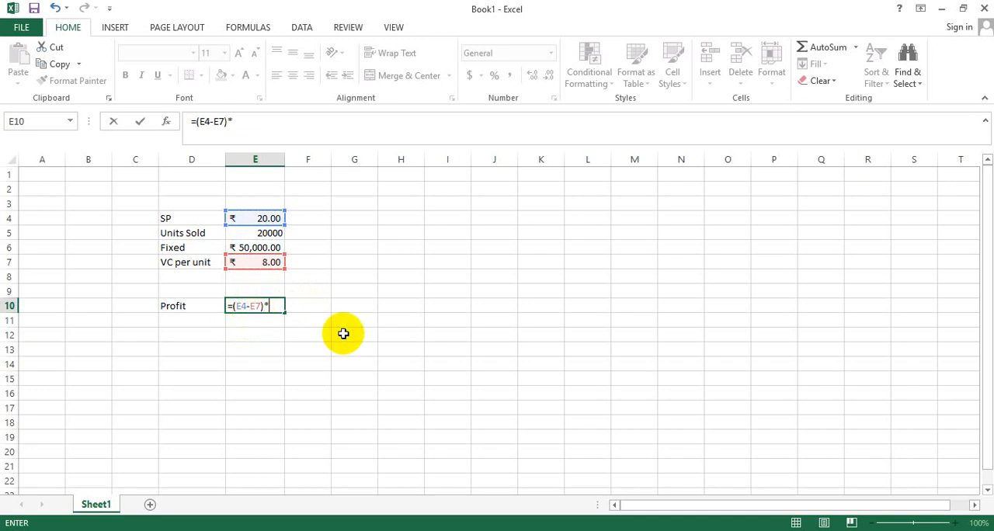
click(254, 233)
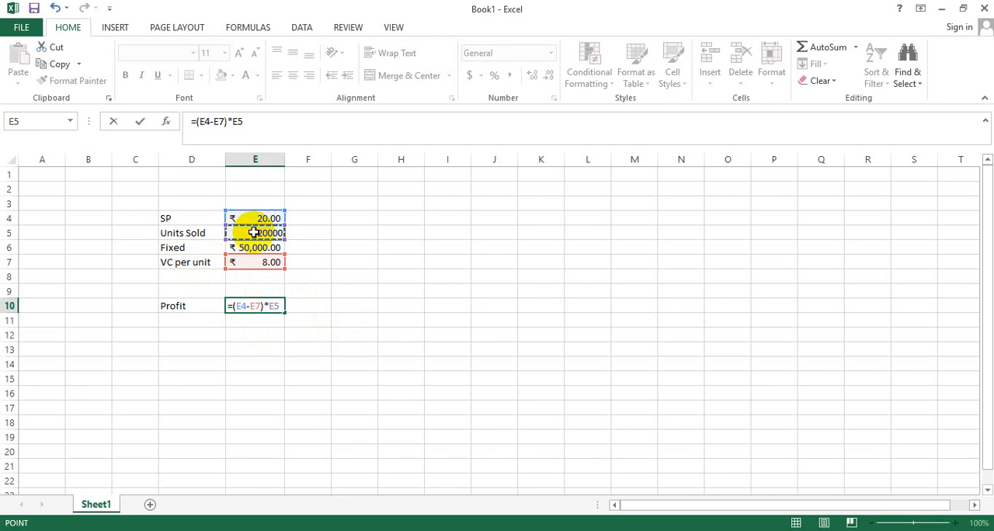
mouse_move(226, 354)
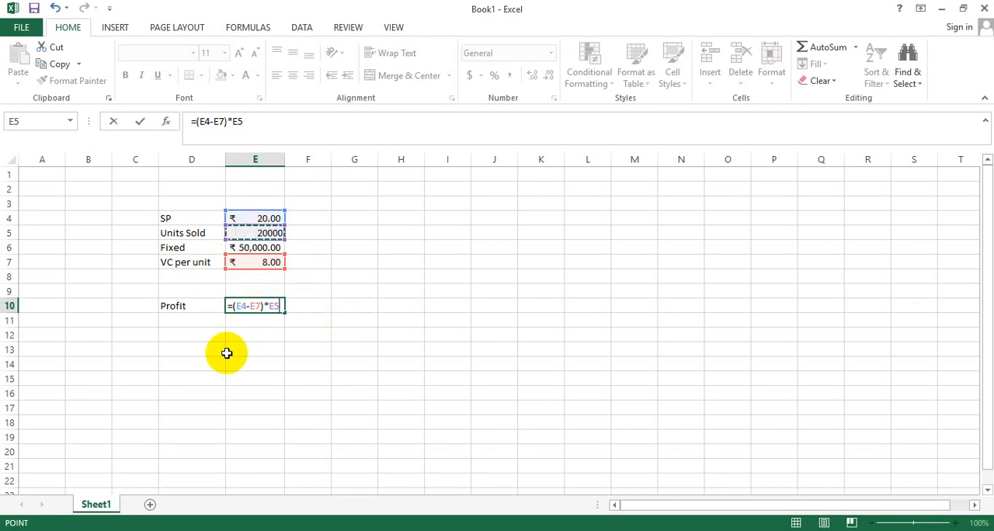
mouse_move(295, 342)
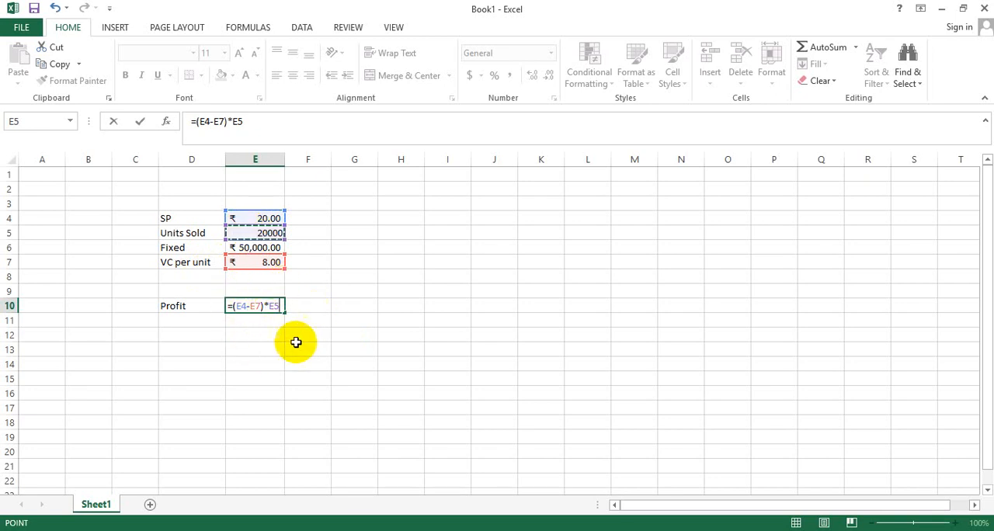
text(-)
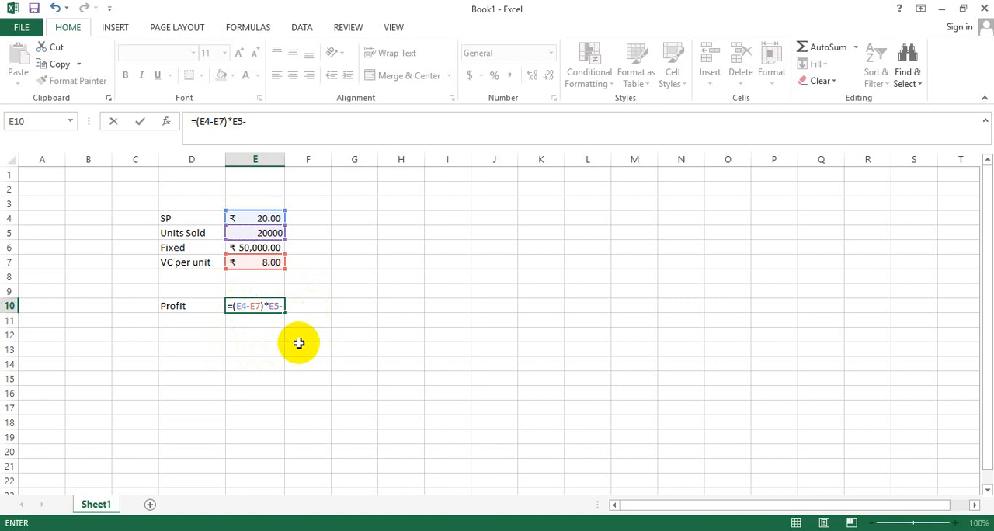
click(255, 247)
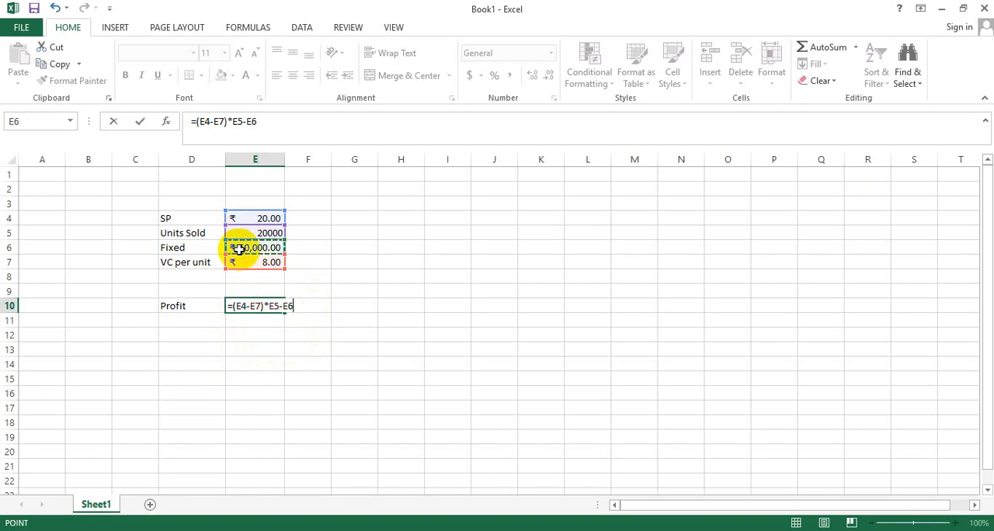
key(Return)
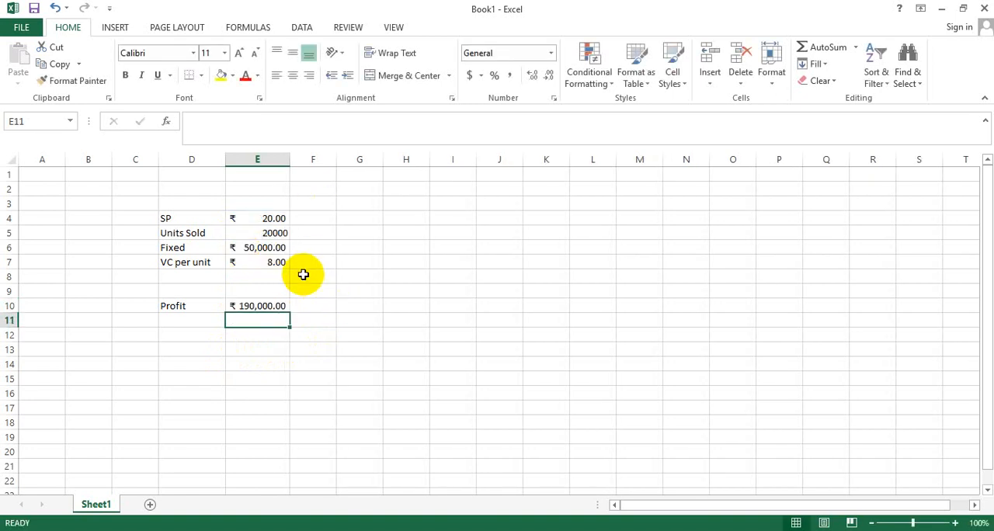
mouse_move(314, 276)
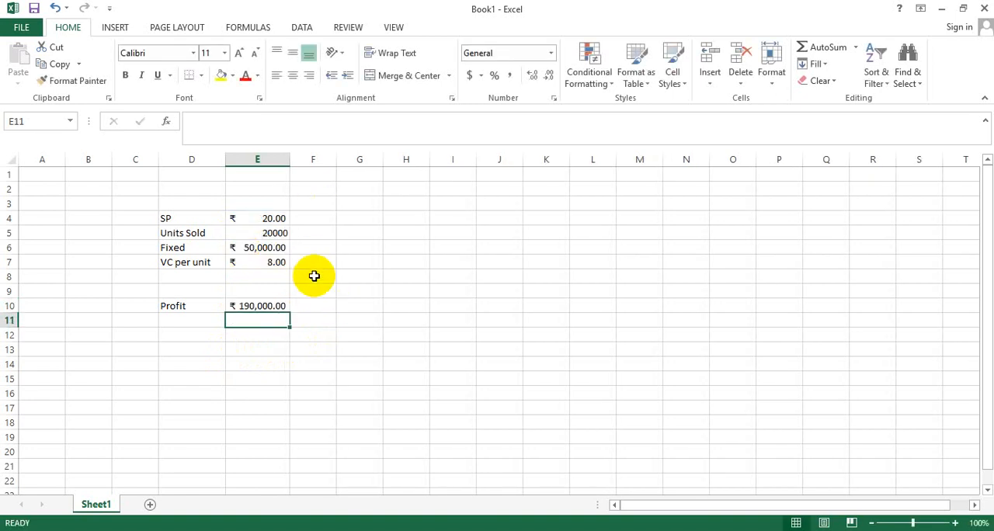
mouse_move(309, 283)
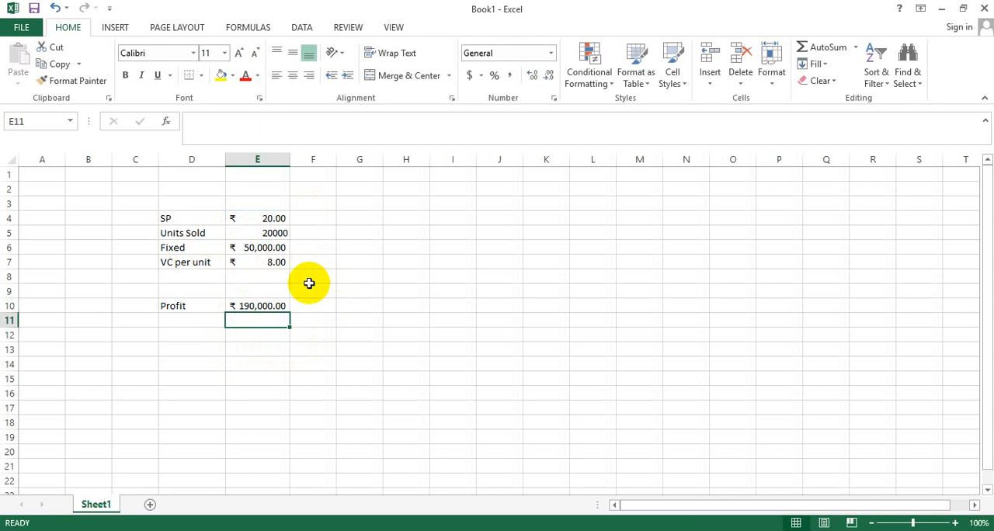
- Recheck that E10's formula =(E4-E7)*E5-E6 returns ₹ 190,000.00
click(257, 304)
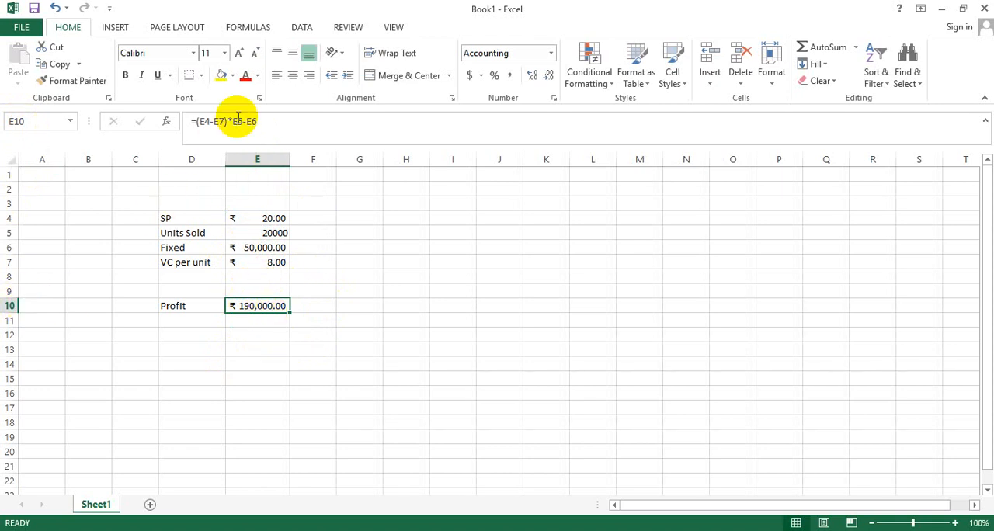
mouse_move(192, 127)
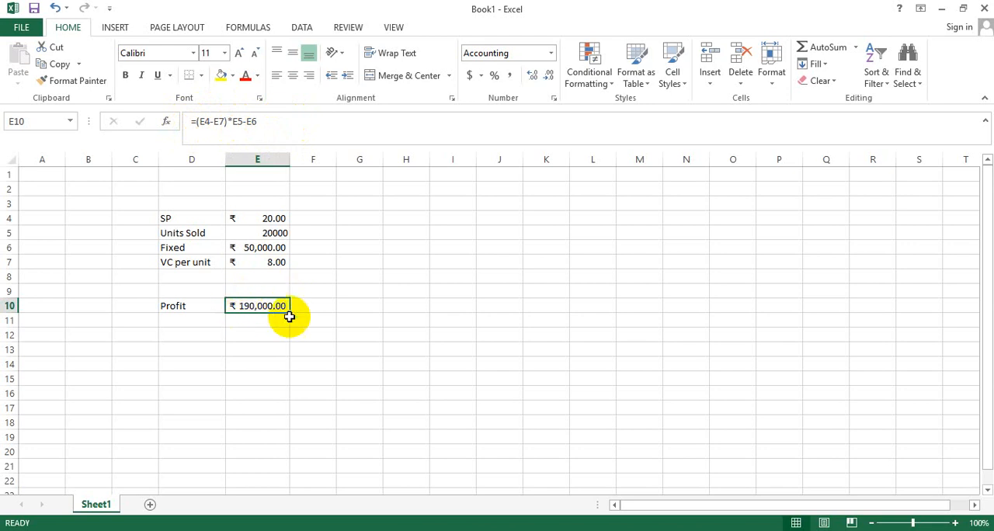
mouse_move(270, 329)
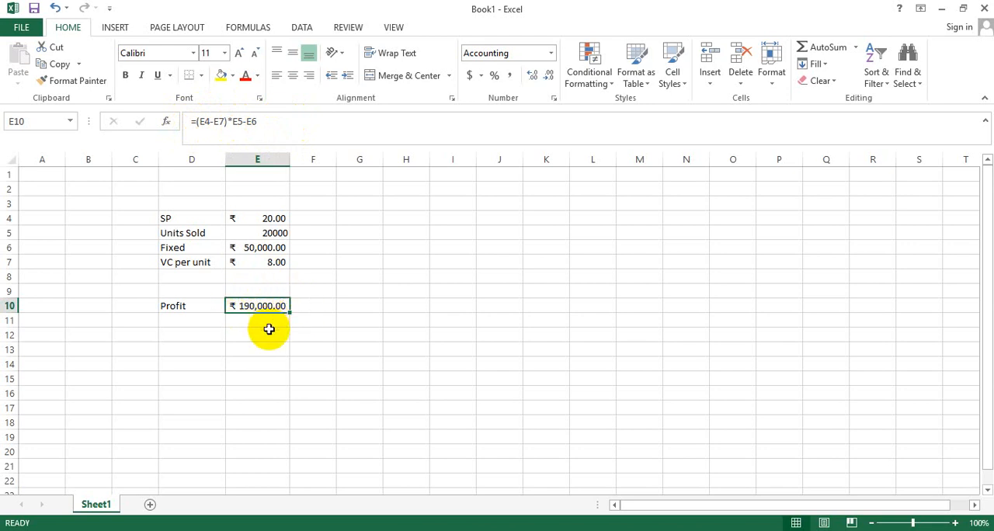
click(258, 336)
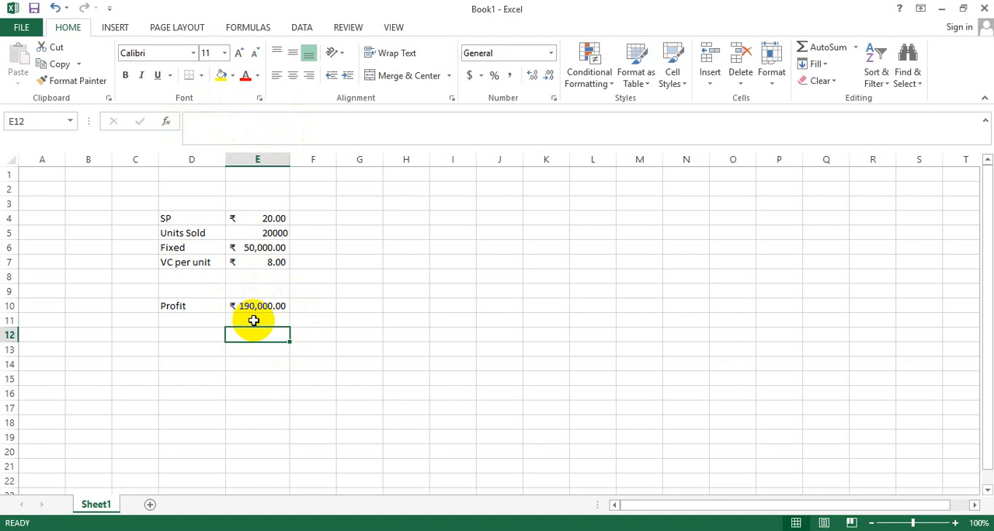
mouse_move(270, 304)
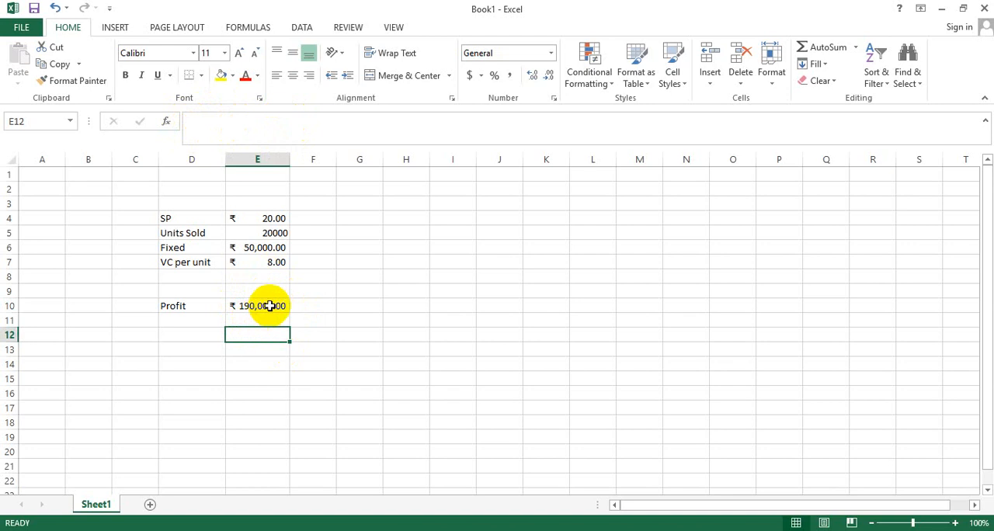
click(257, 305)
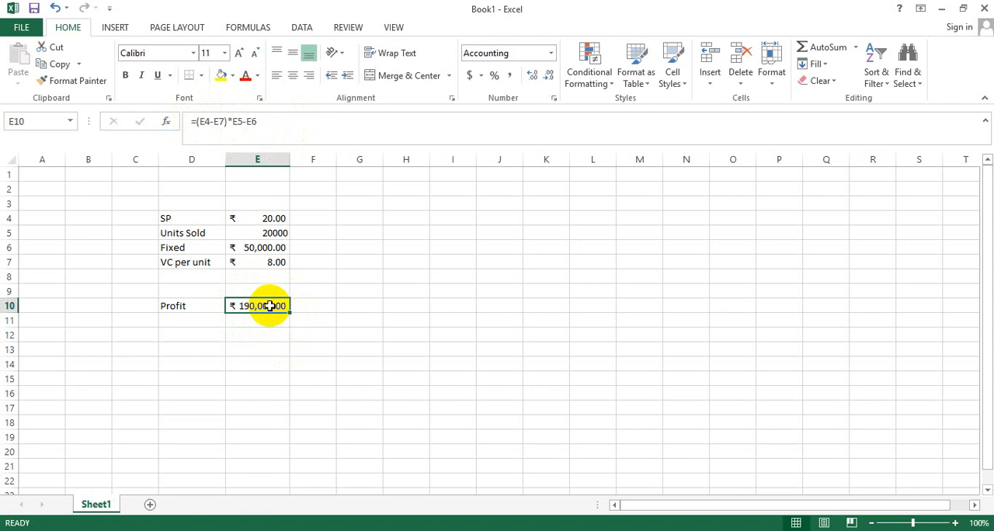
mouse_move(178, 151)
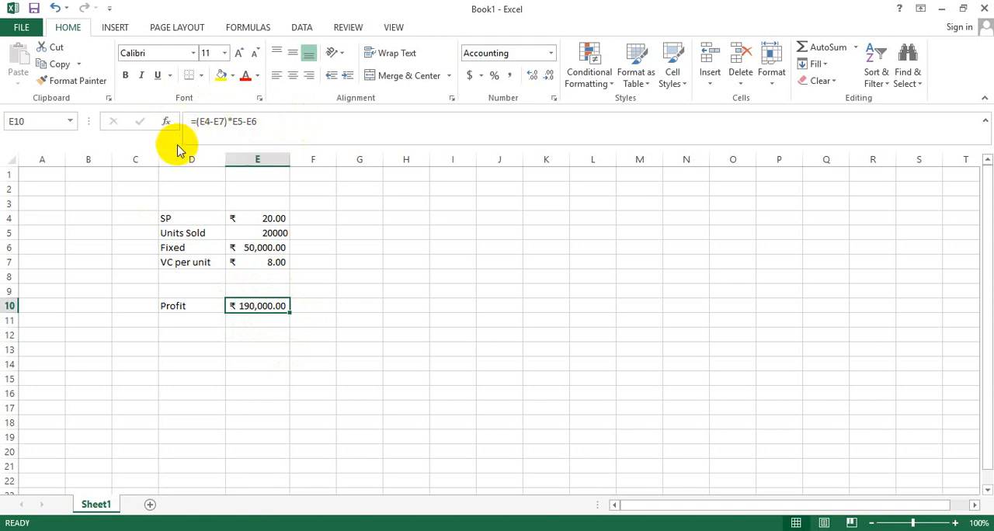
mouse_move(236, 348)
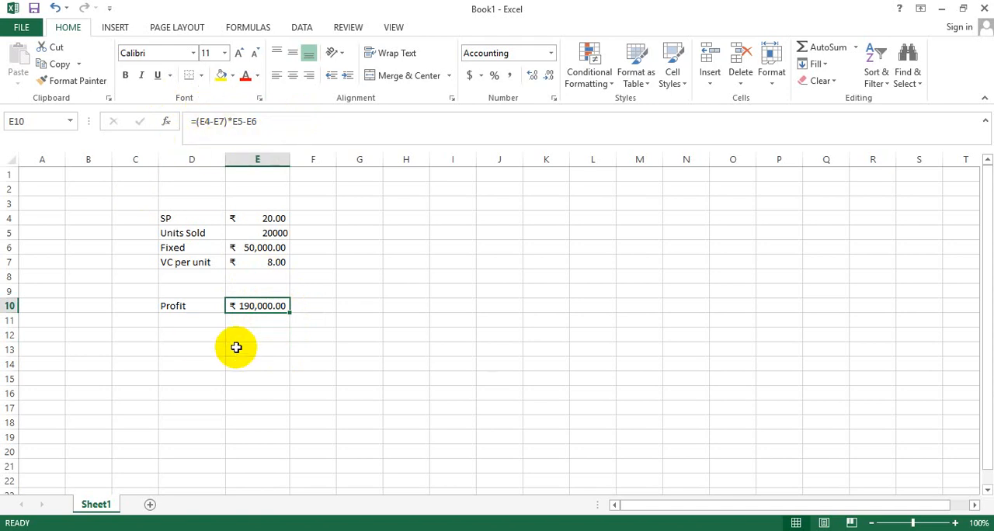
mouse_move(272, 304)
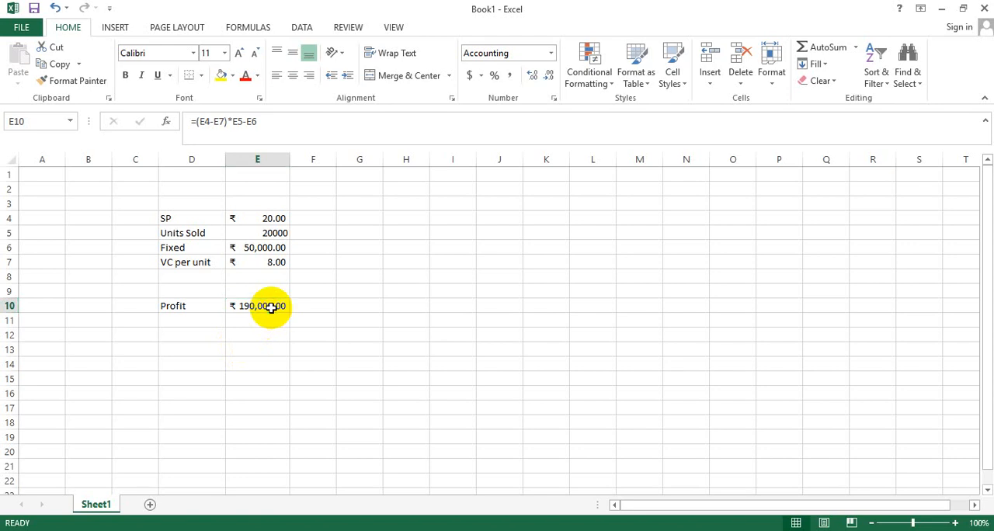
double_click(258, 304)
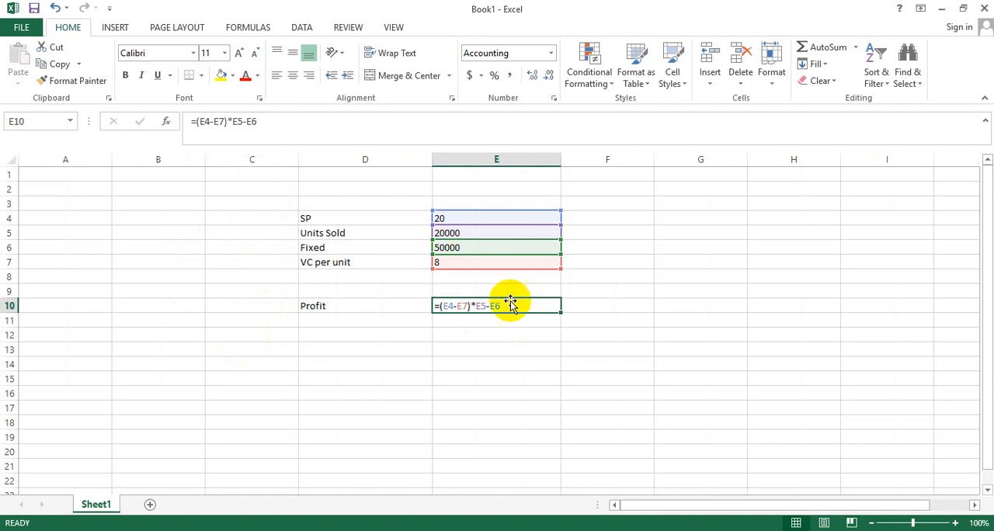
mouse_move(495, 316)
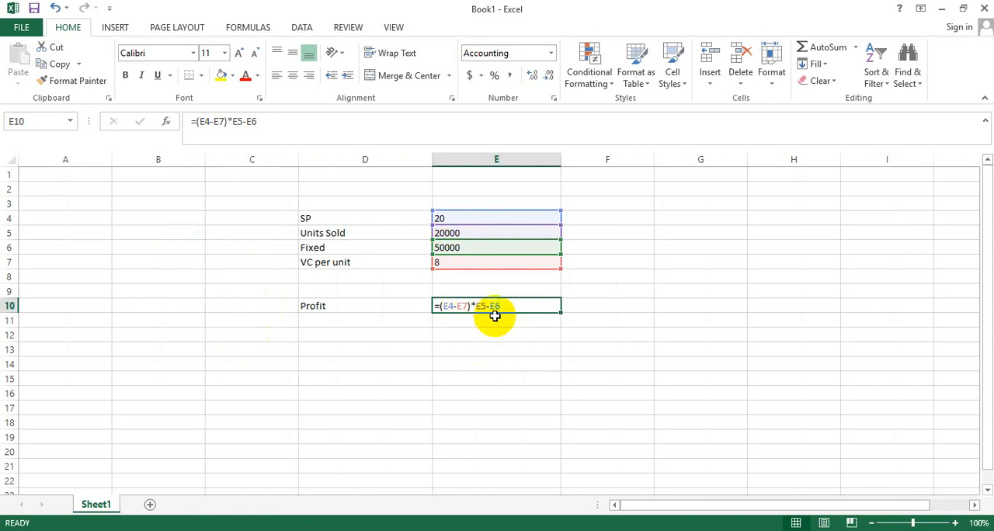
mouse_move(516, 304)
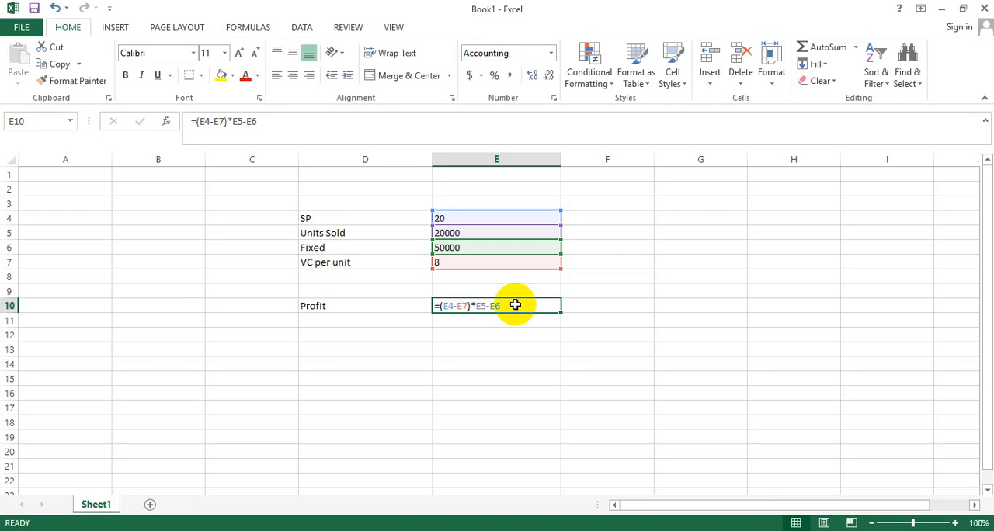
key(Return)
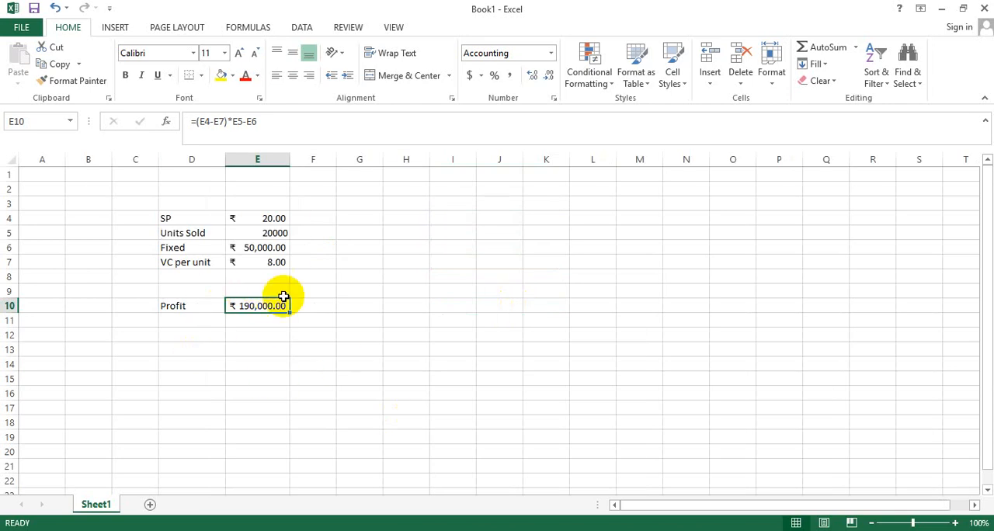
mouse_move(300, 333)
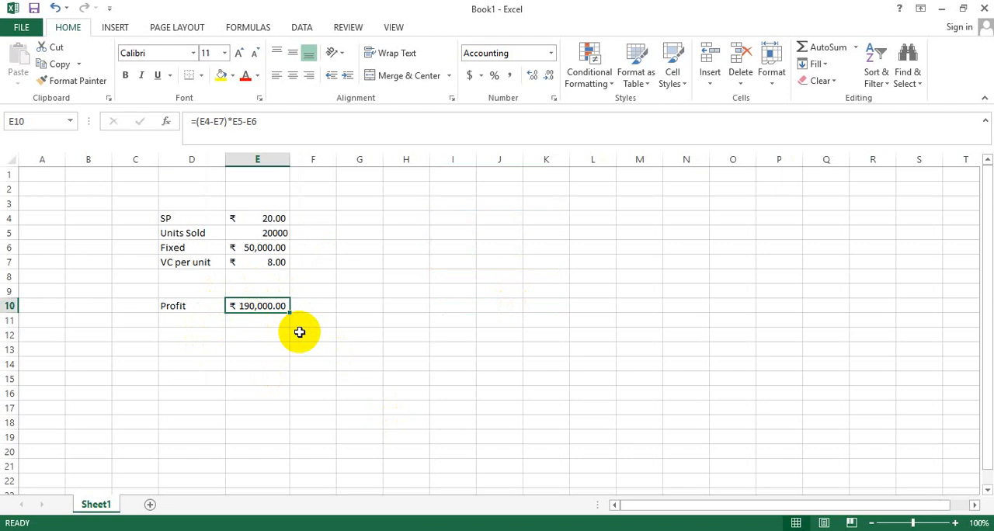
mouse_move(359, 368)
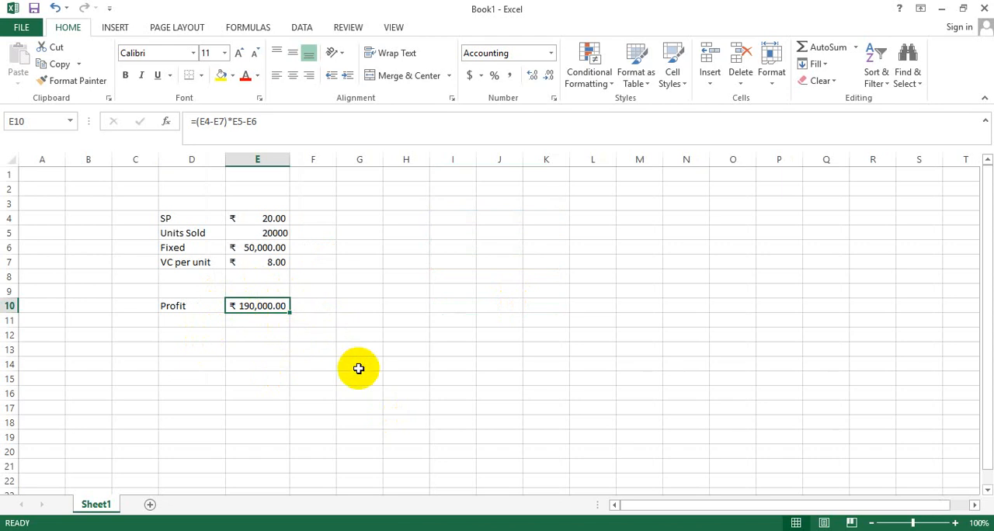
mouse_move(258, 304)
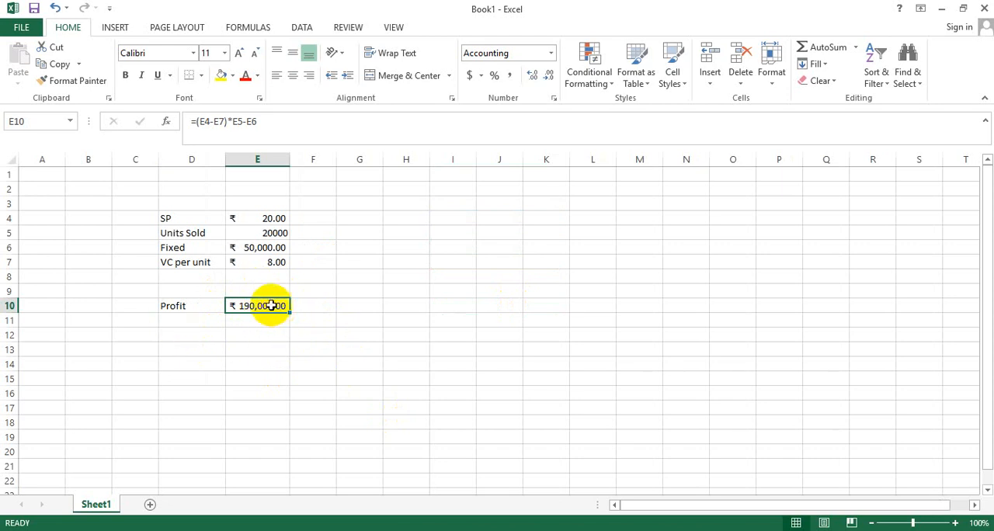
mouse_move(272, 316)
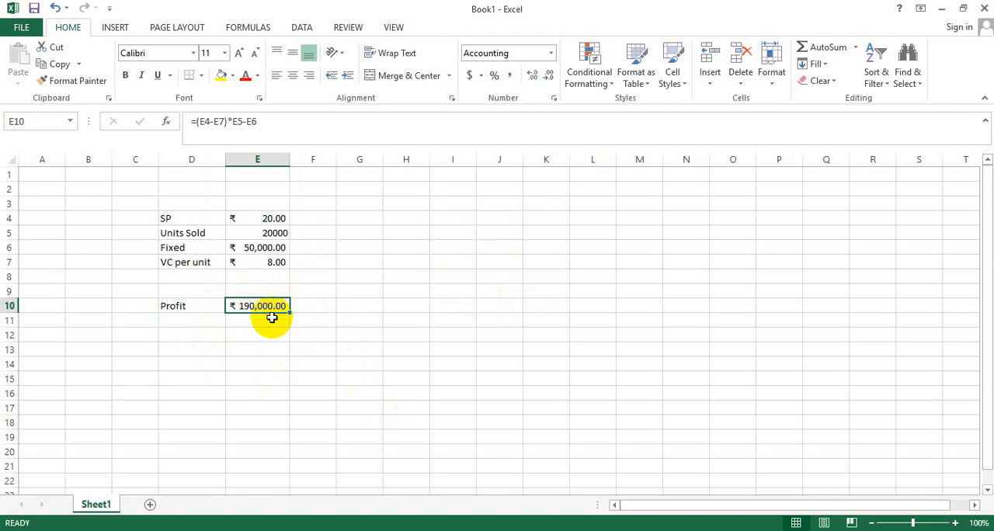
- Delete the Profit formula from E10 and select the labels and values D4:E7
key(Delete)
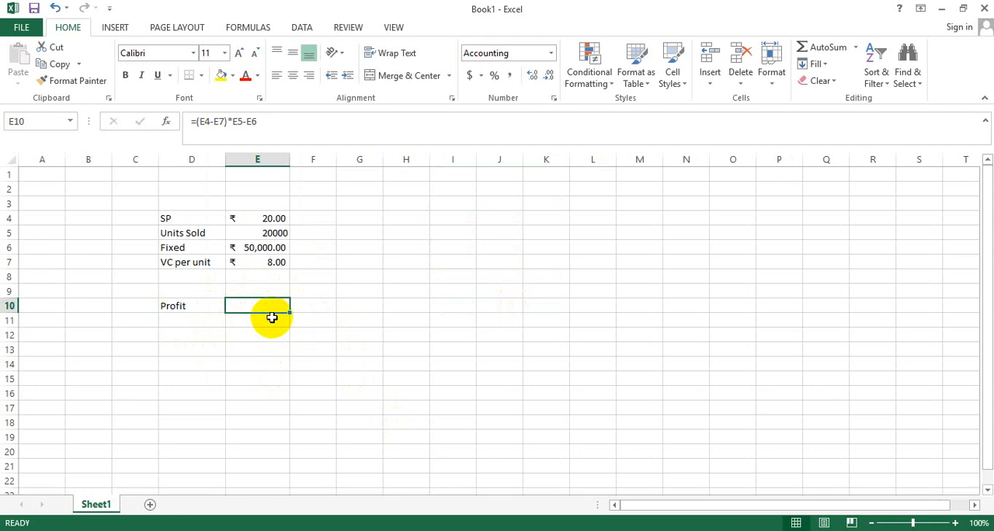
click(257, 233)
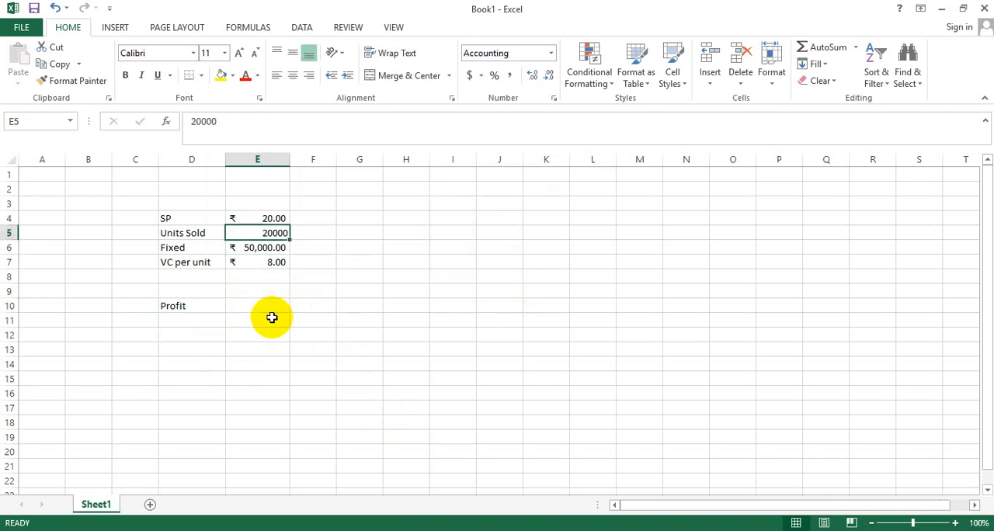
drag(193, 217, 192, 261)
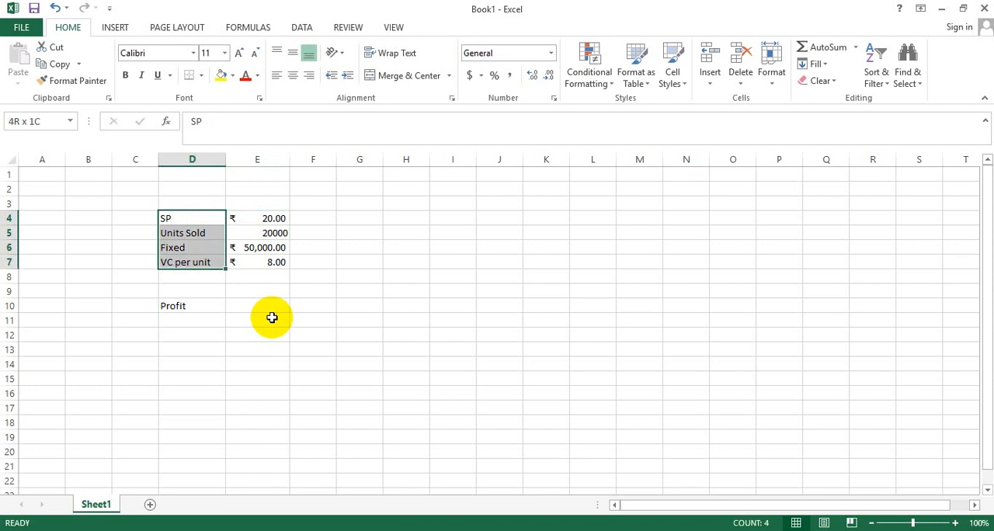
drag(193, 218, 257, 261)
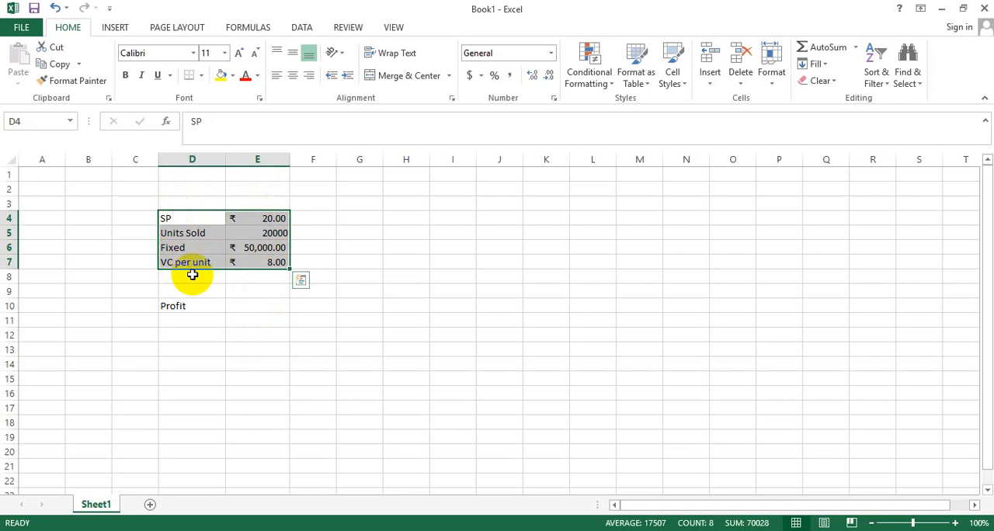
- Create defined names for E4:E7 from the left-column labels via Create from Selection
click(249, 28)
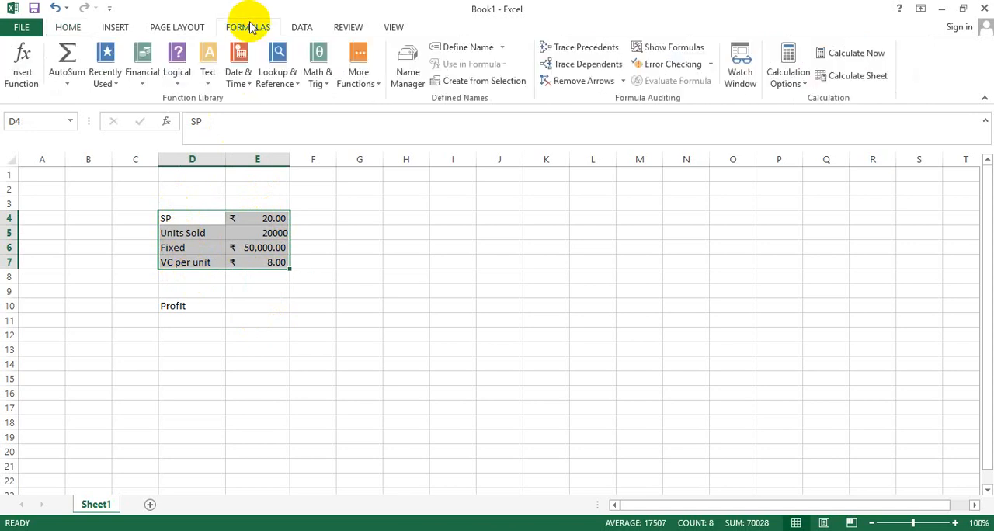
mouse_move(484, 81)
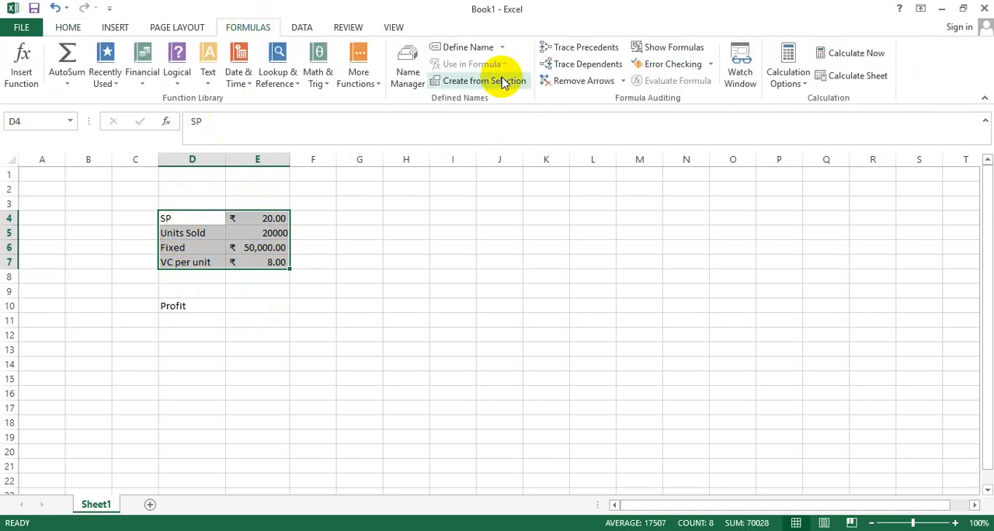
mouse_move(407, 62)
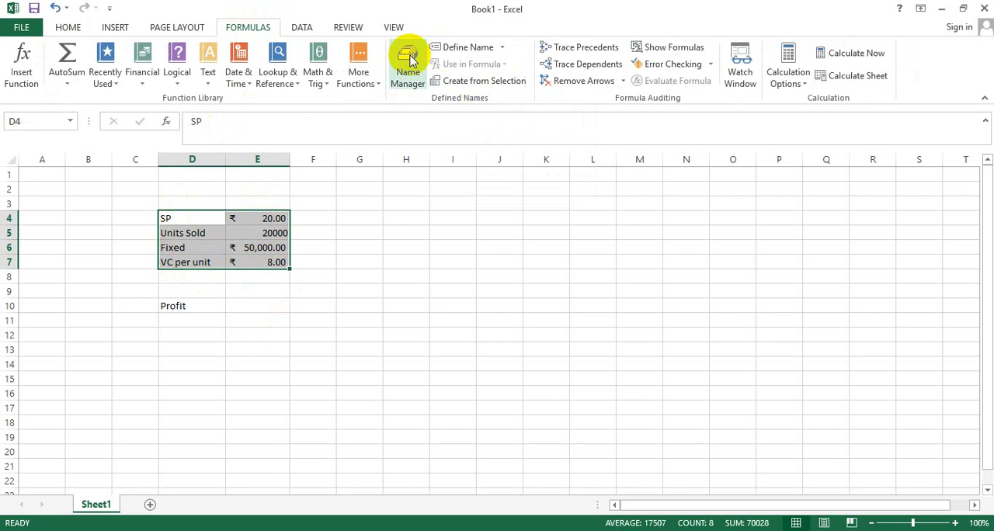
mouse_move(460, 107)
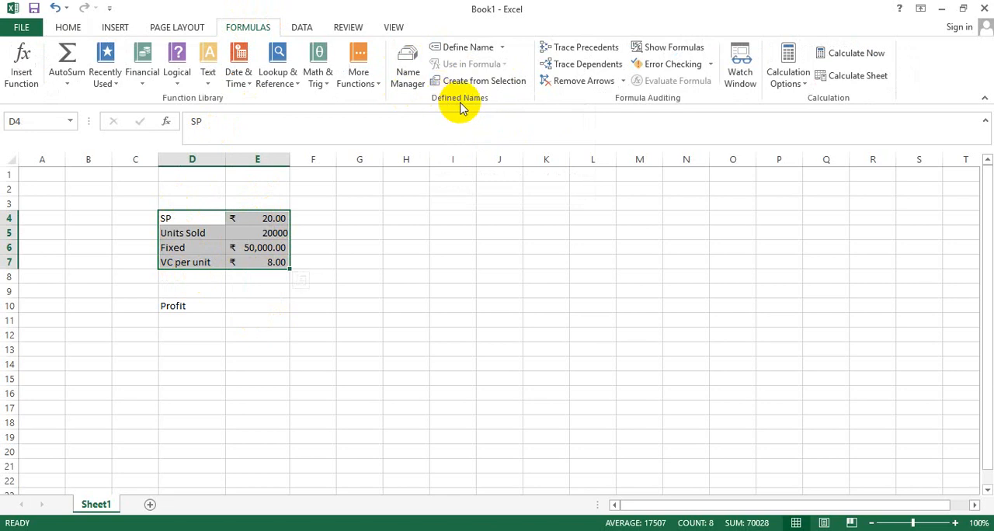
mouse_move(478, 80)
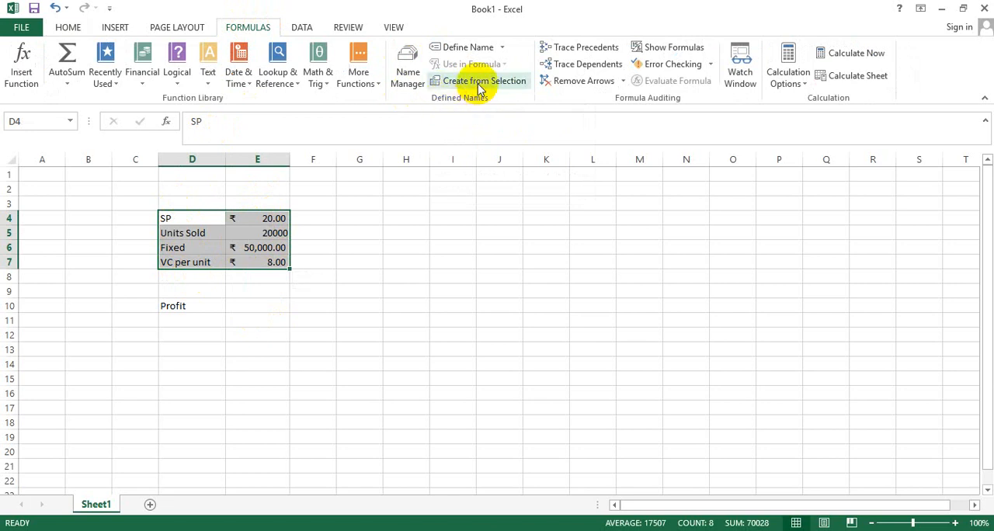
click(478, 80)
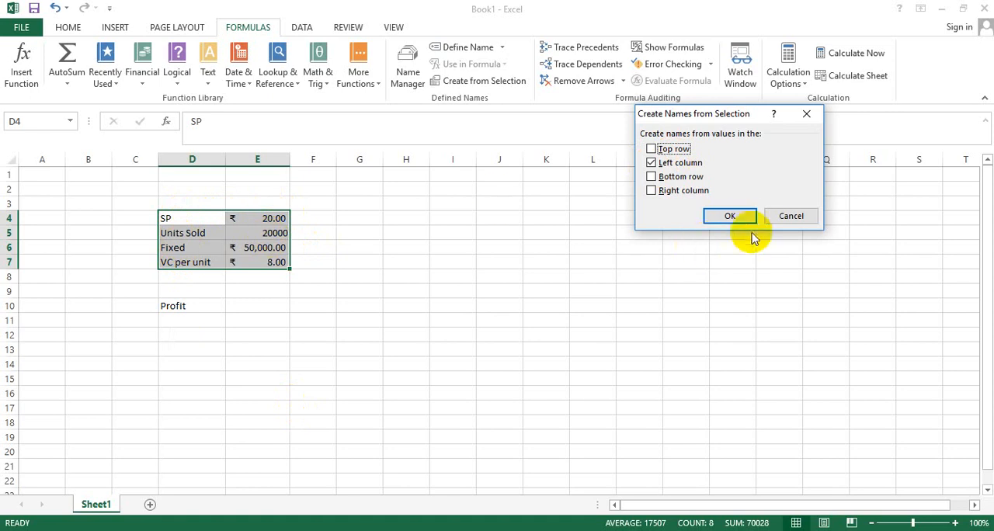
click(730, 216)
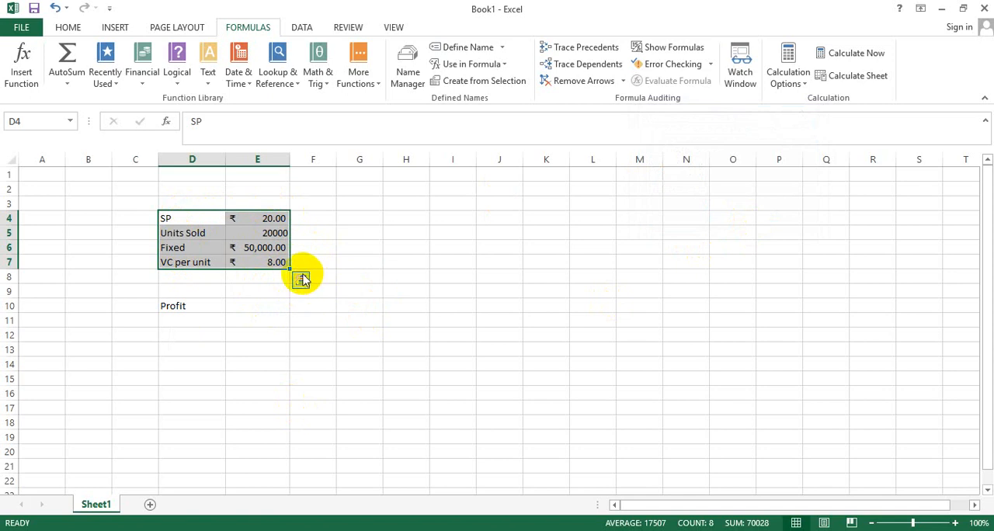
mouse_move(267, 281)
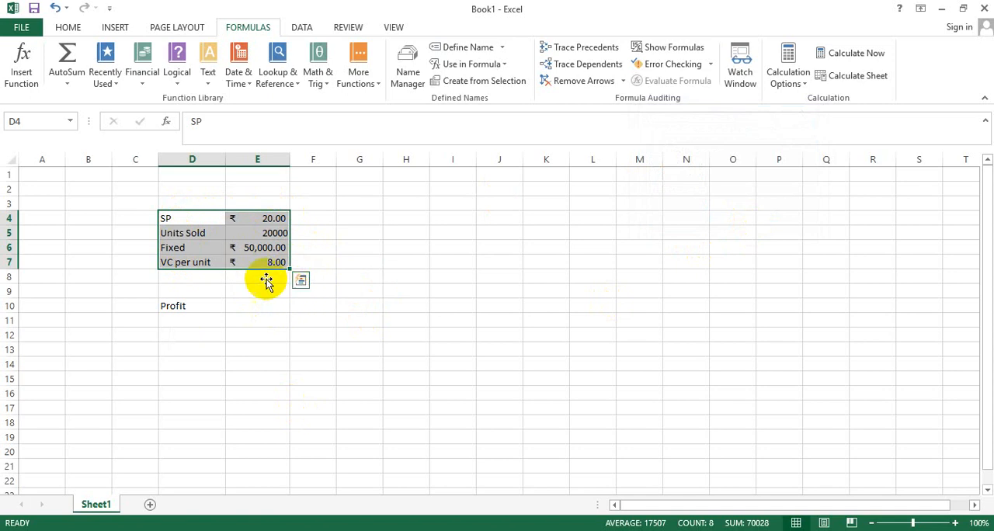
click(258, 217)
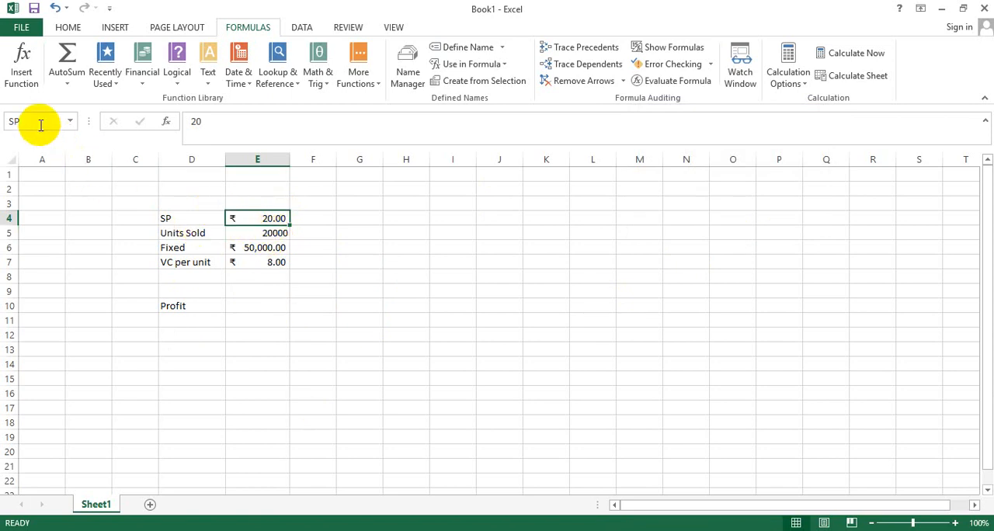
mouse_move(45, 219)
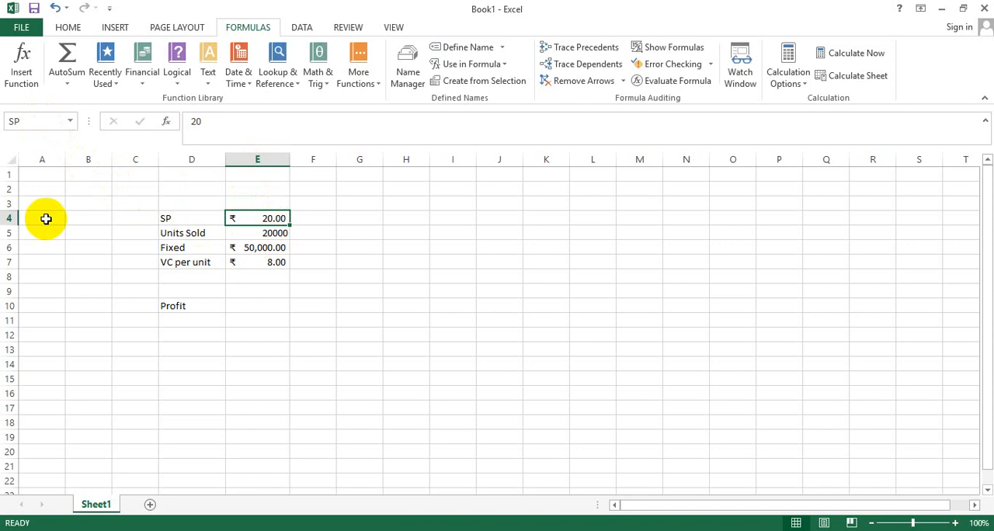
mouse_move(62, 211)
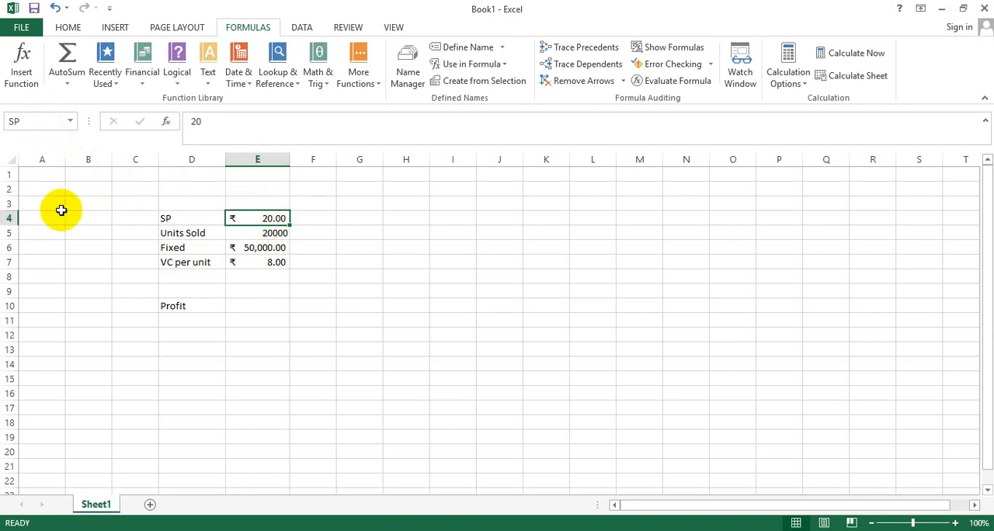
mouse_move(159, 211)
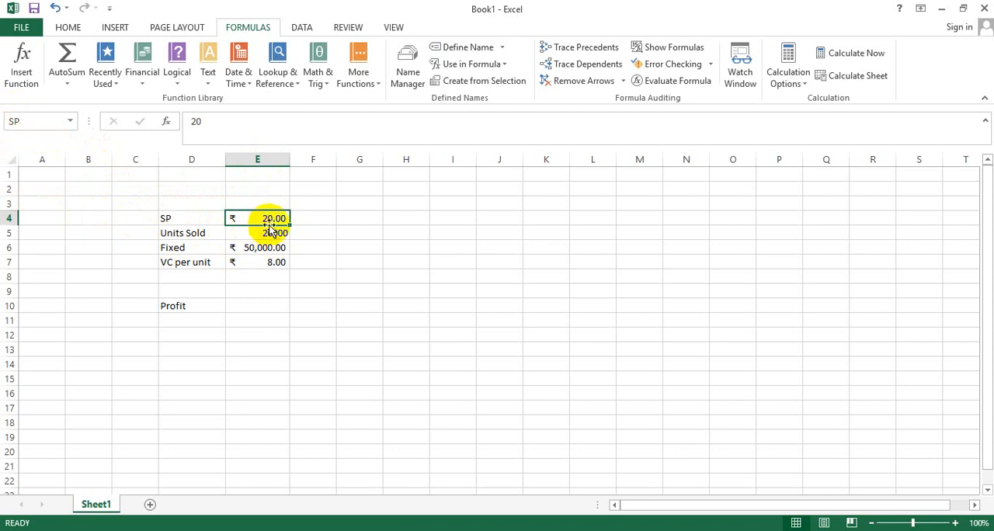
click(258, 233)
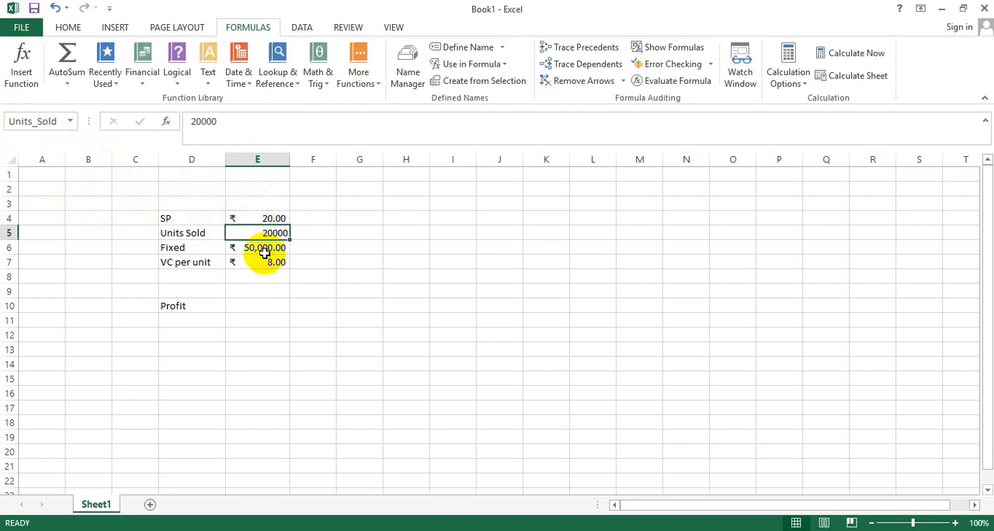
click(257, 246)
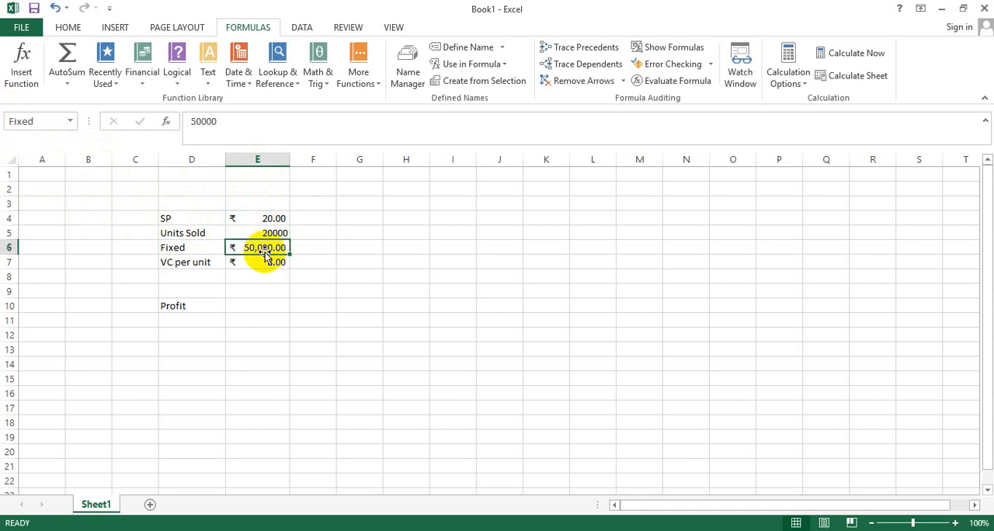
click(258, 261)
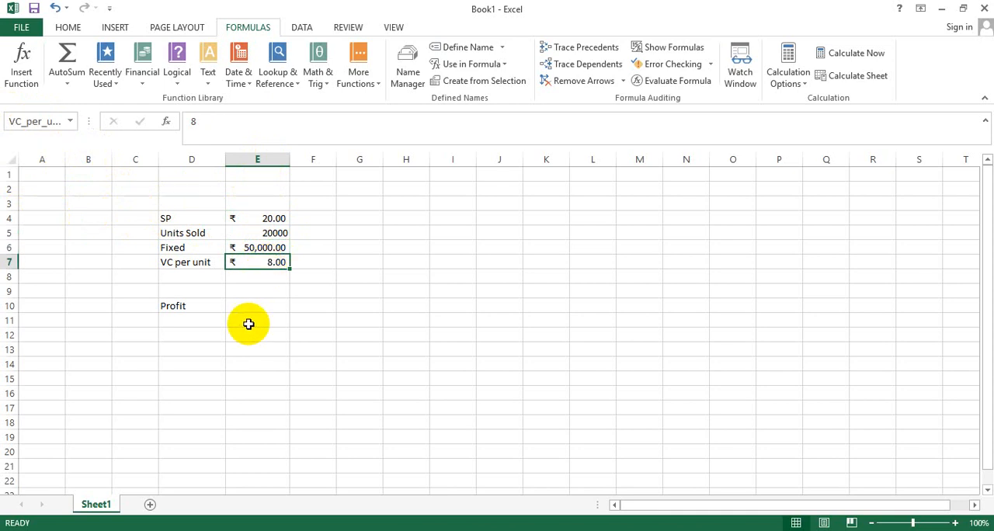
click(258, 305)
text(=(SP-VC_per_unit)*Units_Sold-Fixed)
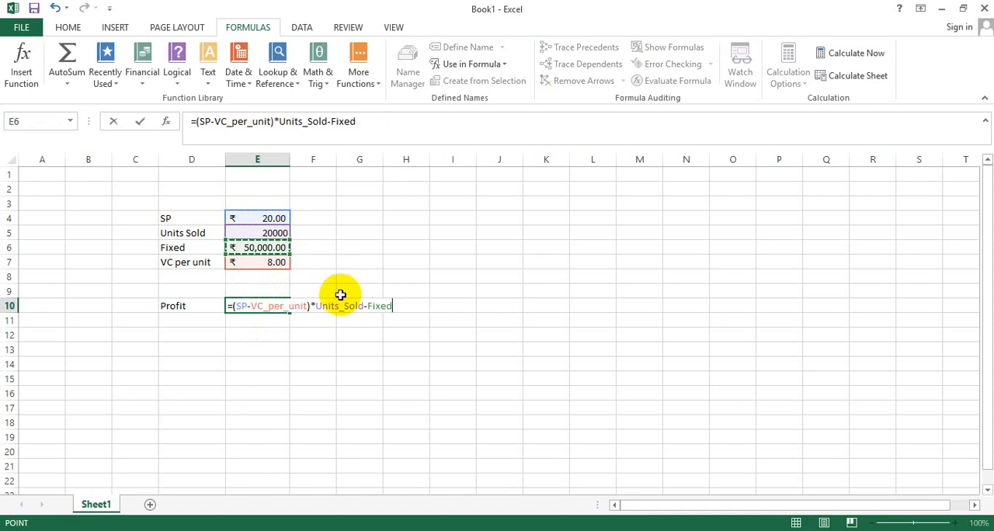
mouse_move(431, 287)
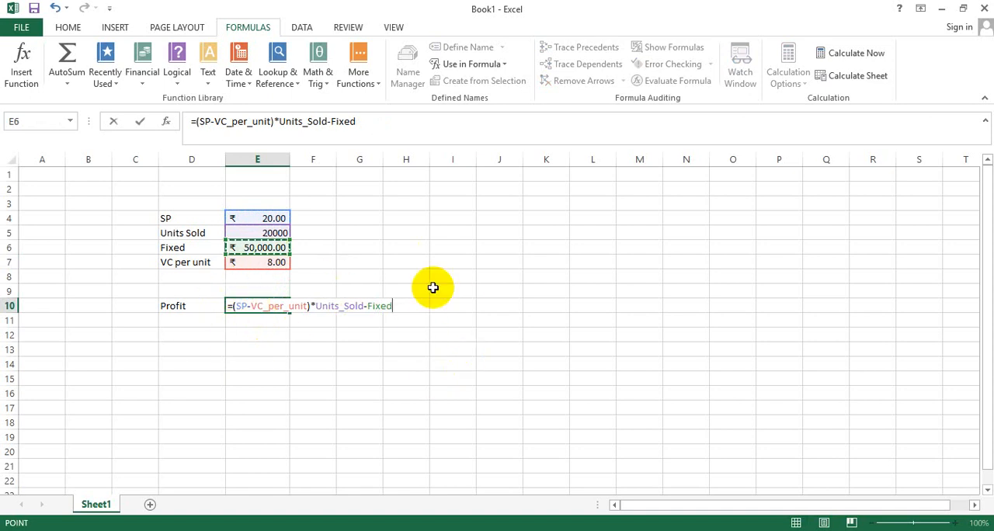